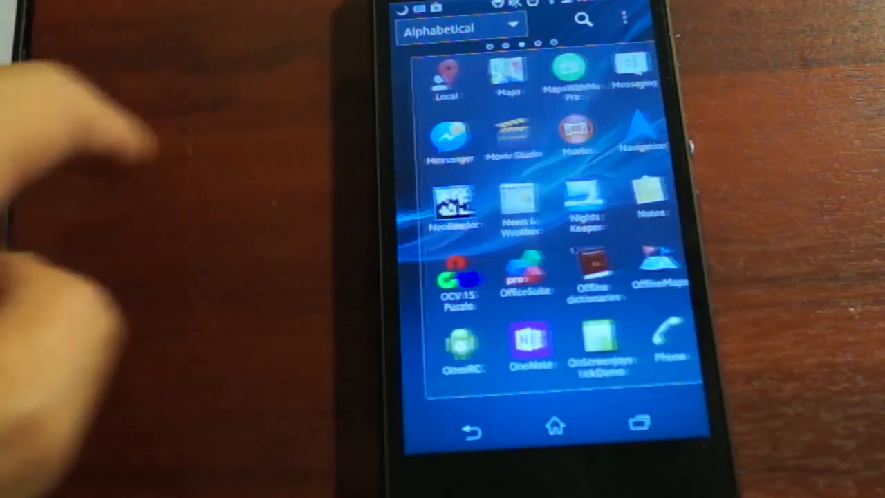
# Launch OpenCvTest from the phone's app drawer and watch it crash with 'has stopped'
pyautogui.click(455, 277)
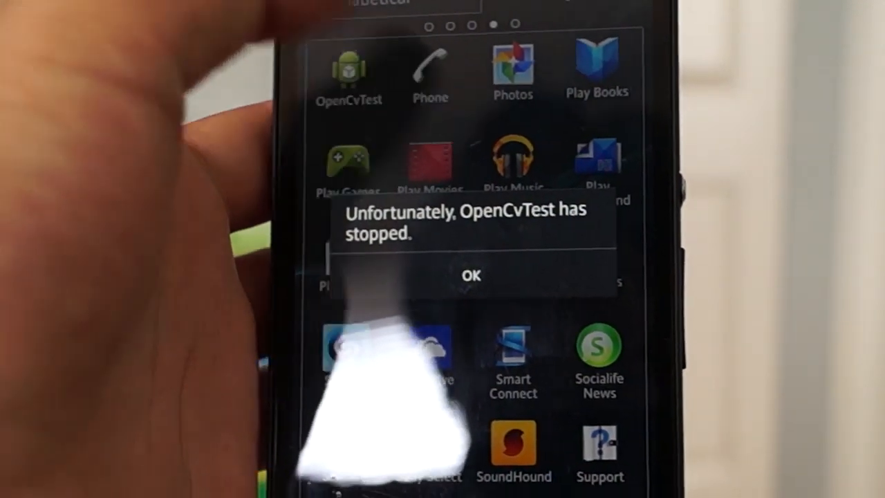
pyautogui.click(472, 275)
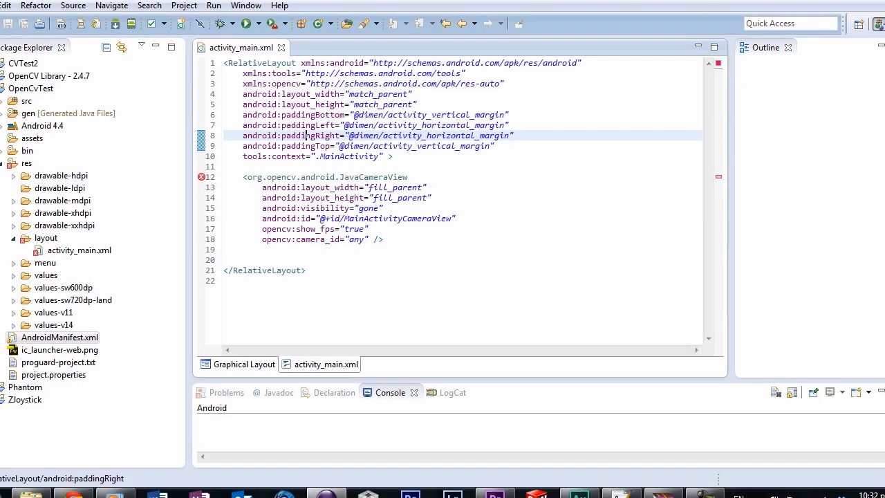
pyautogui.rightClick(34, 125)
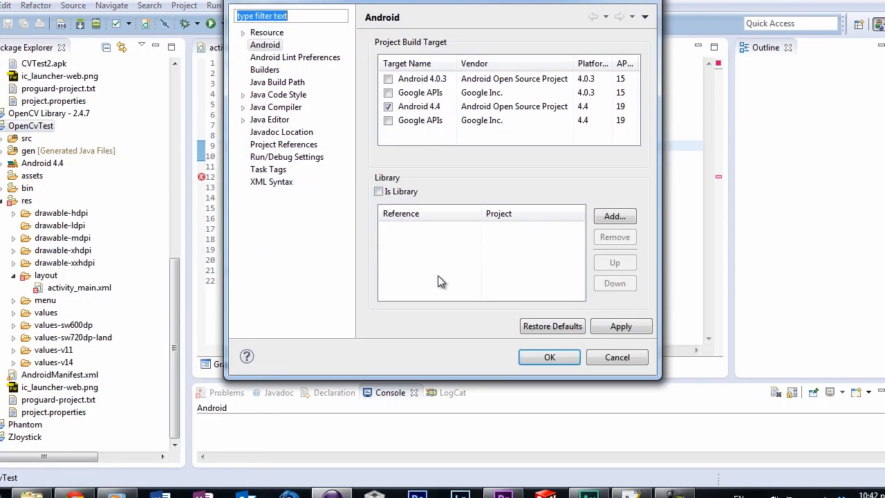
pyautogui.click(614, 215)
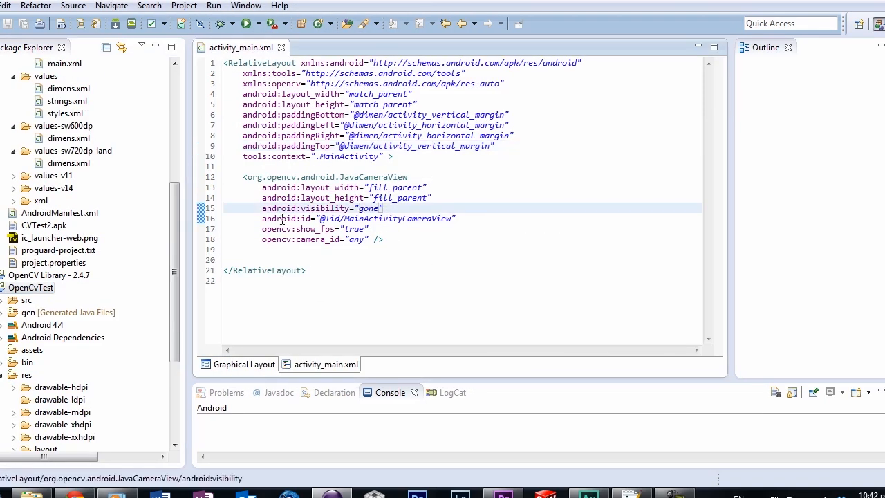
pyautogui.moveTo(247, 375)
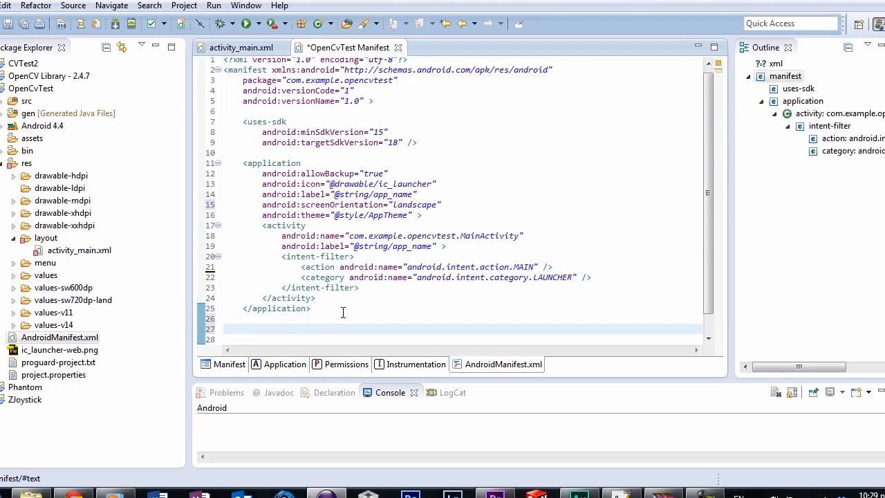
# Add the android.permission.CAMERA uses-permission to the manifest
pyautogui.write('<uses-permi')
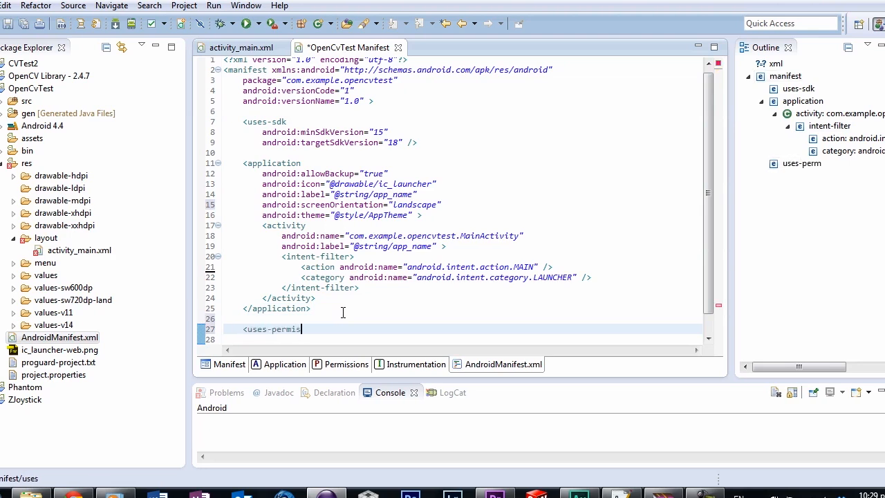
pyautogui.write('sion')
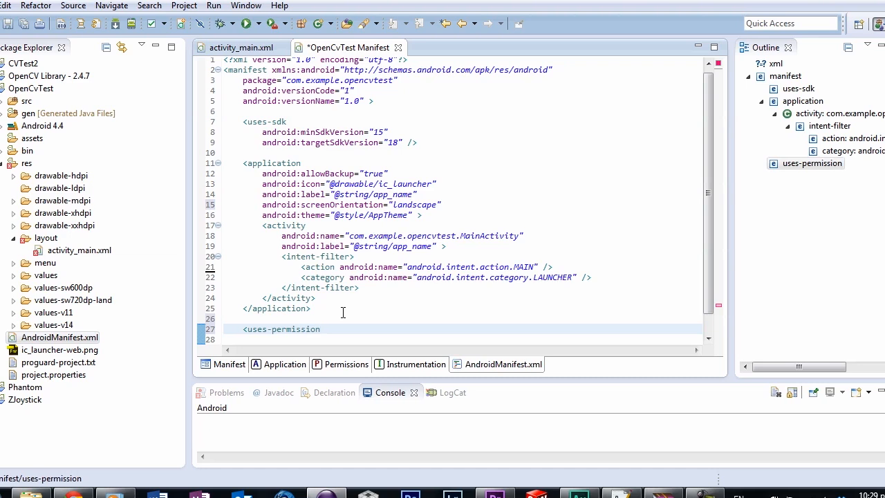
pyautogui.write('android:')
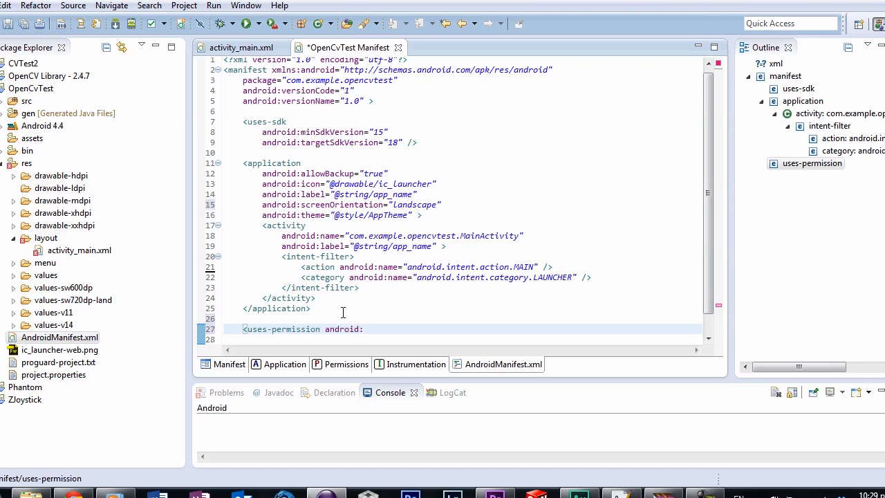
pyautogui.write('name="android.permission.CAMERA"/>')
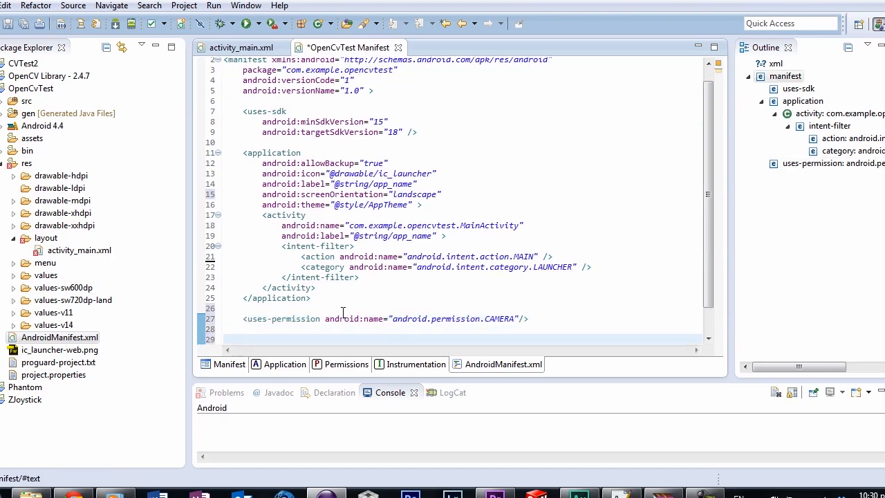
# Declare optional camera, autofocus and front-camera uses-feature entries with required="false"
pyautogui.write('<uses-feature android')
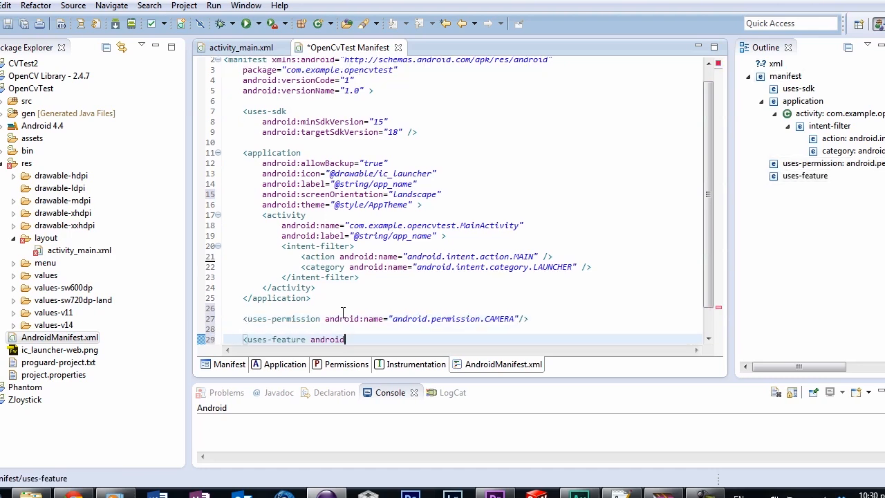
pyautogui.write(':name="android.hardware.camera"')
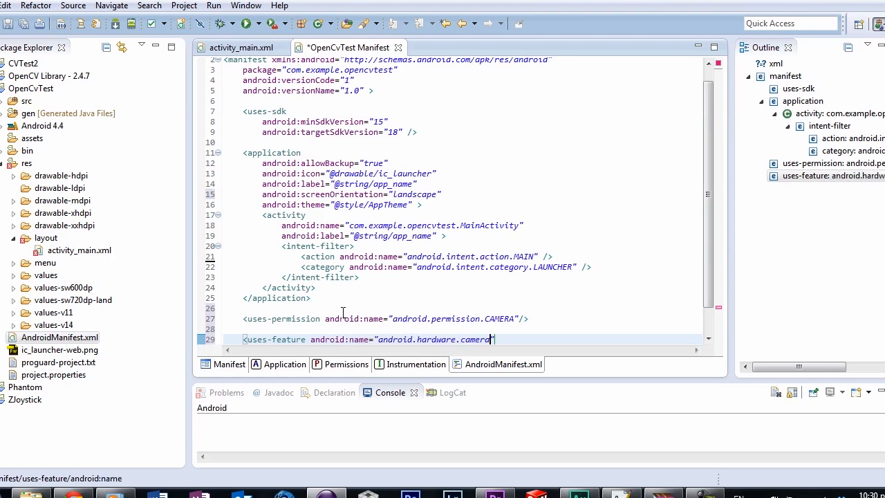
pyautogui.write('android:required="false" />')
pyautogui.write('<uses-feature')
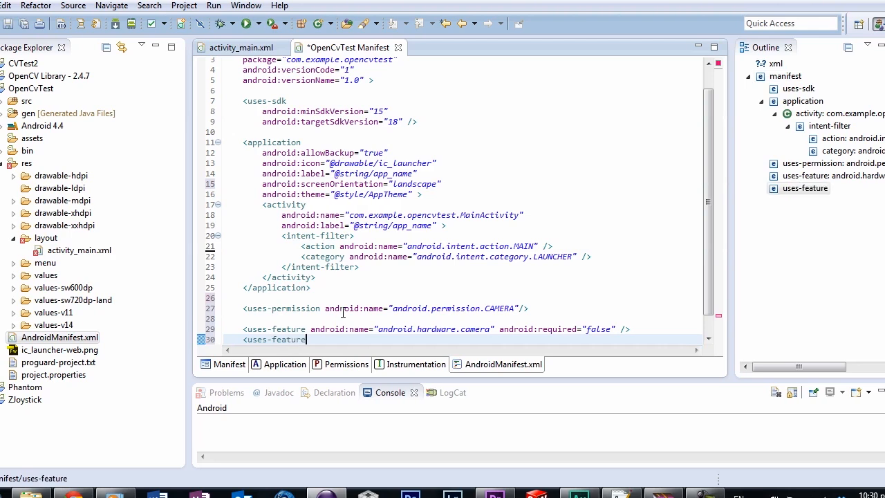
pyautogui.write('android:name="android.hardware.camera.autofocus"')
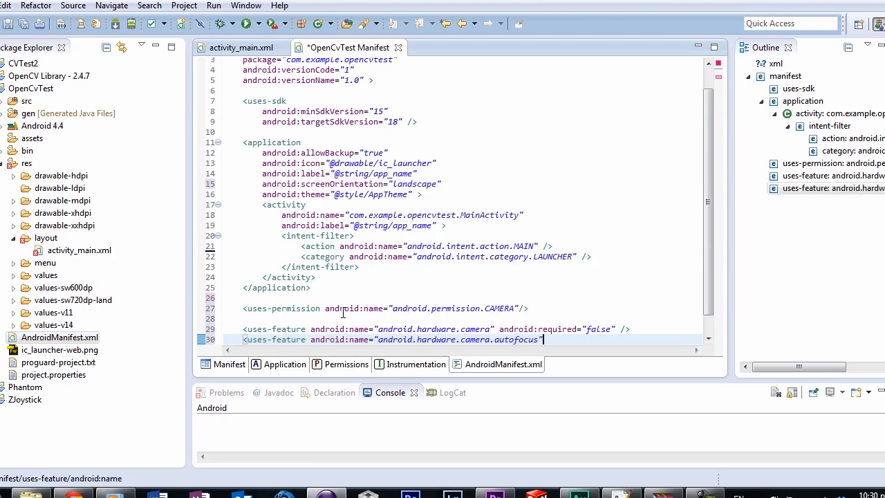
pyautogui.write('android:required="false"')
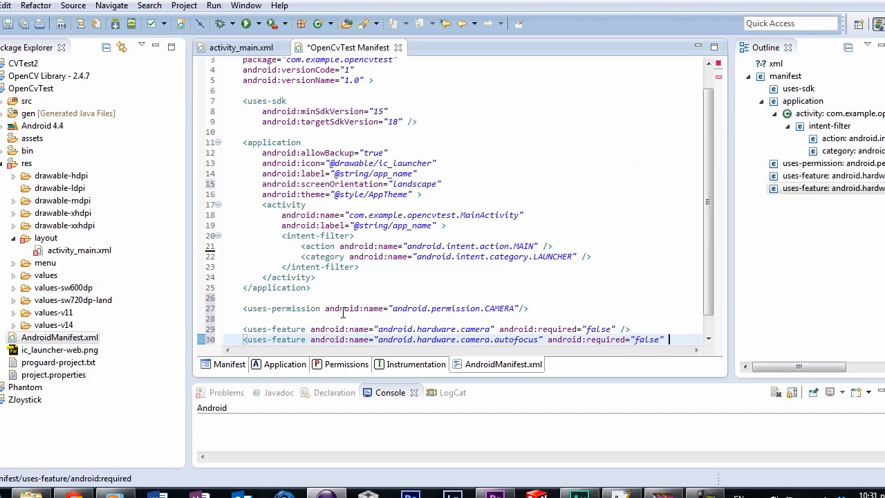
pyautogui.write('<uses-feaure android:name="android.hardware.')
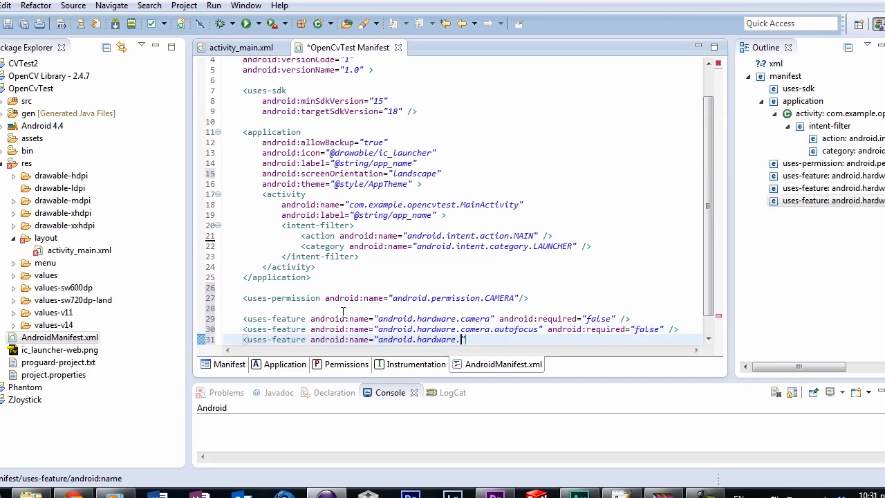
pyautogui.write('camera.front" android:required="false" />')
pyautogui.write('<uses-feature')
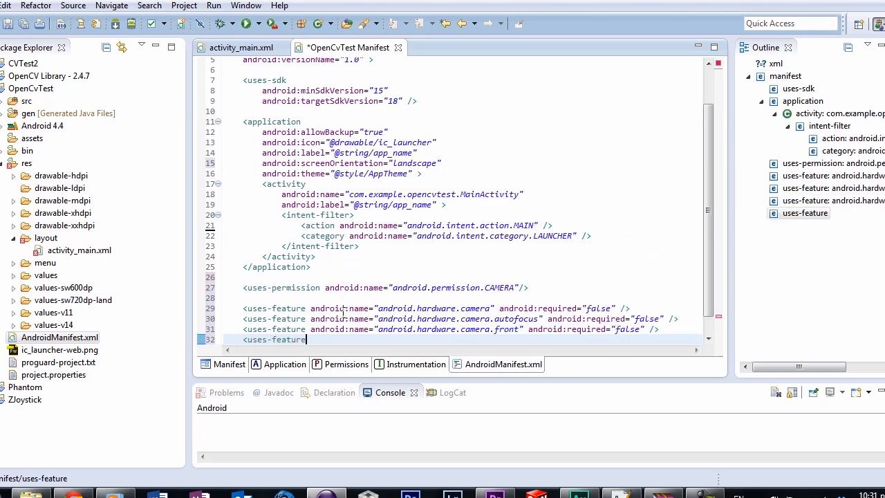
pyautogui.write('android:name="android.hardware.camera"')
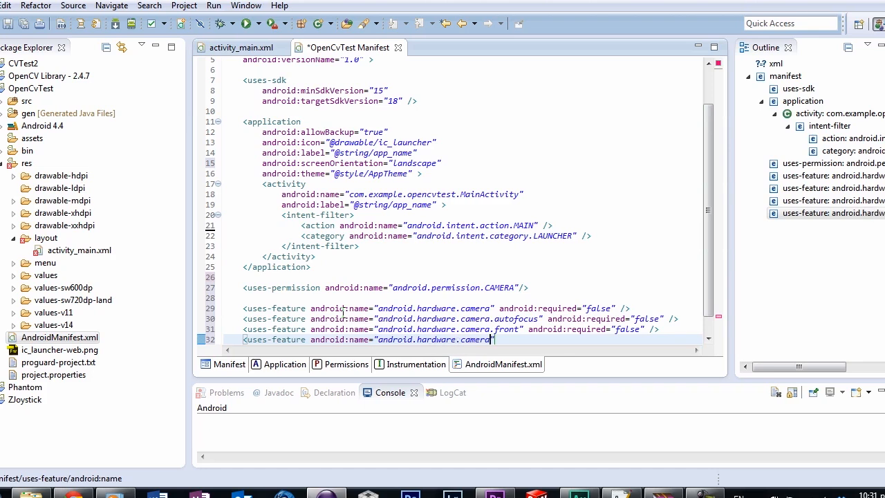
pyautogui.write('.front.autofocus" android:req')
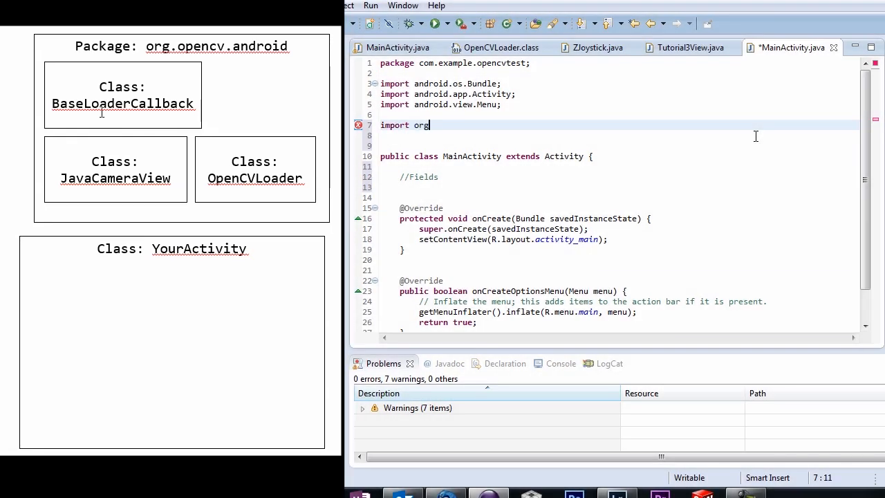
# Import org.opencv.android.BaseLoaderCallback and declare the private mLoaderCallback field
pyautogui.write('opencv.')
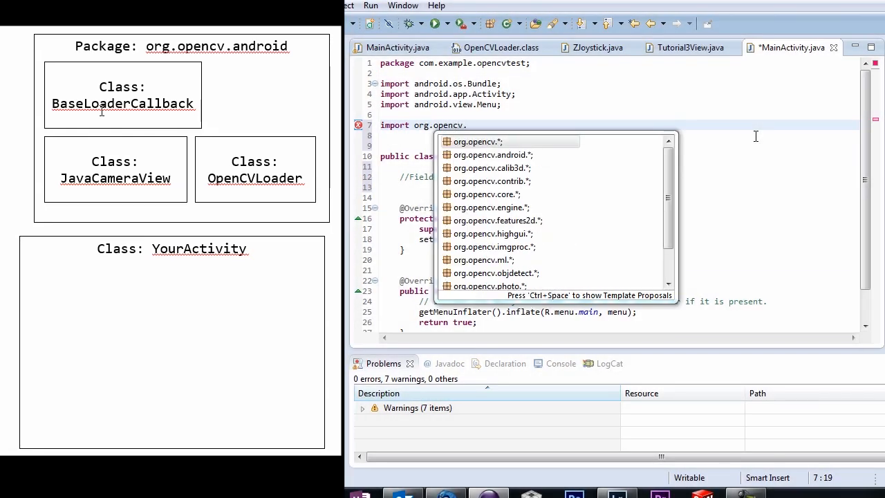
pyautogui.write('android')
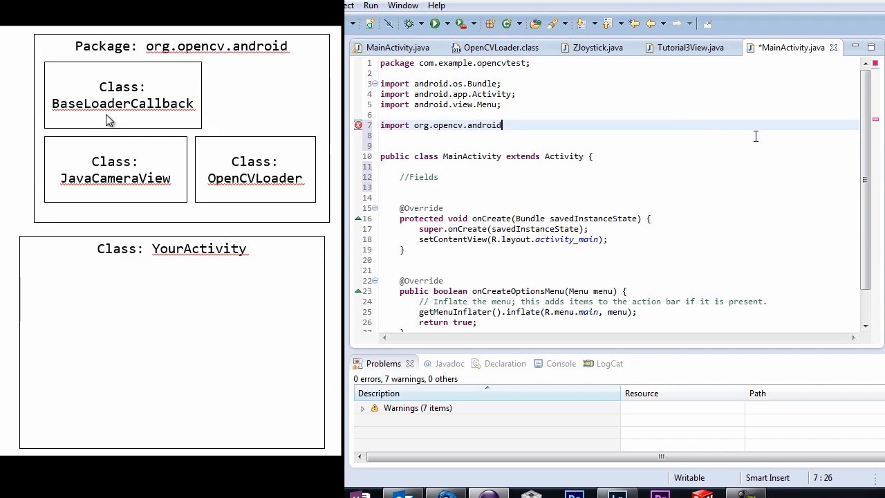
pyautogui.write('.BaseLoaderCallback;')
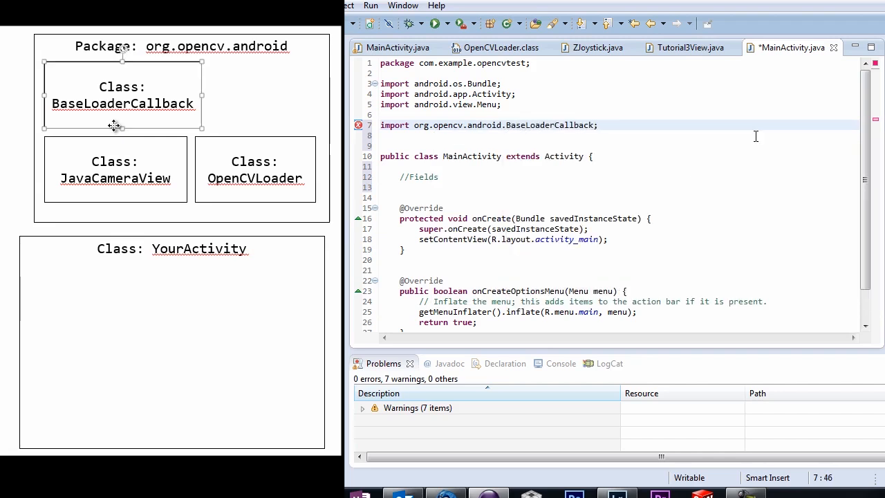
pyautogui.write('private BaseLoaderCallback')
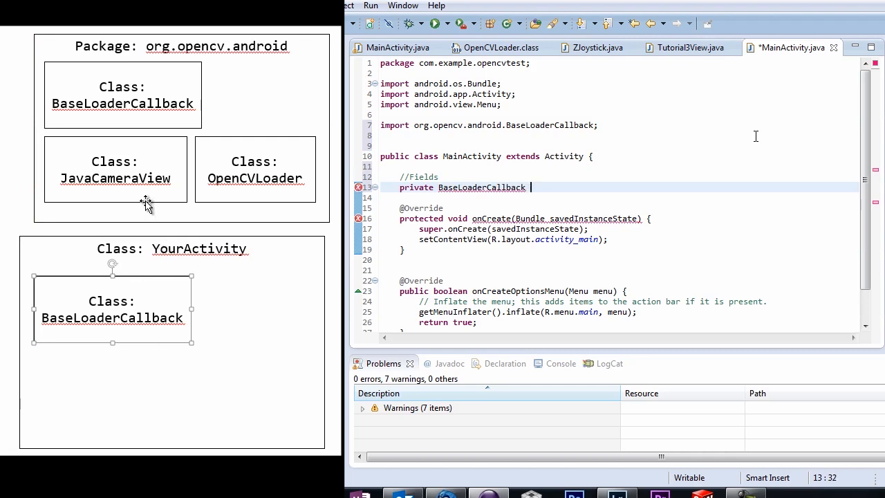
pyautogui.write('mLoad')
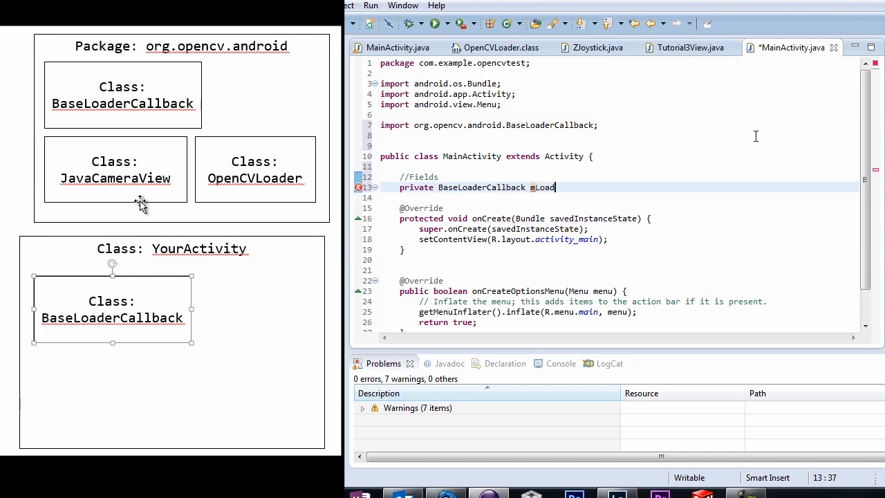
pyautogui.write('erCallback;')
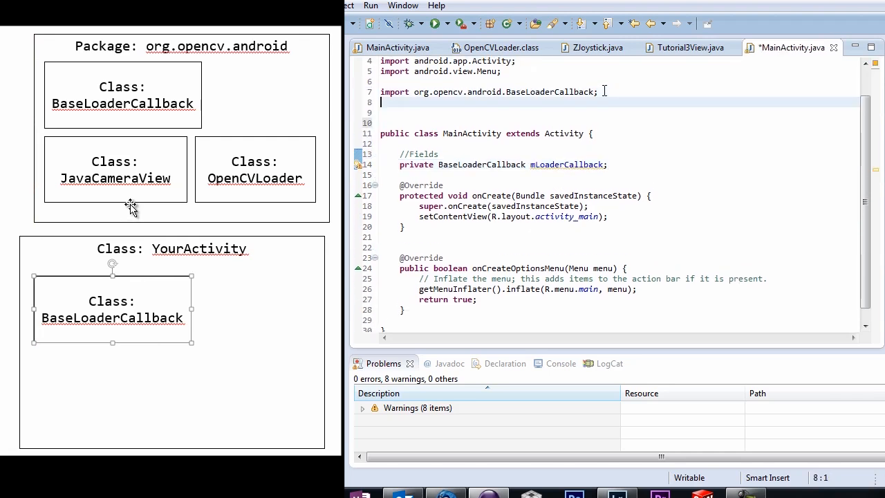
# Import JavaCameraView and OpenCVLoader and declare the private mOpenCvCameraView field
pyautogui.write('import or')
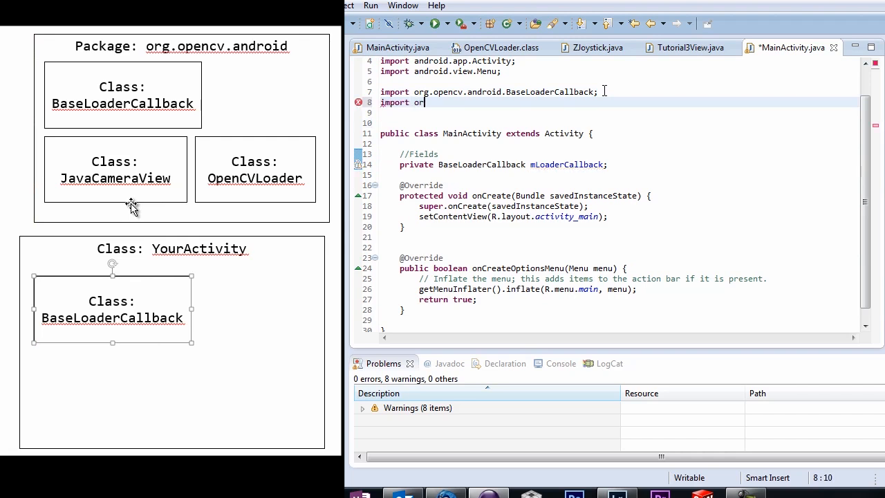
pyautogui.write('opencv')
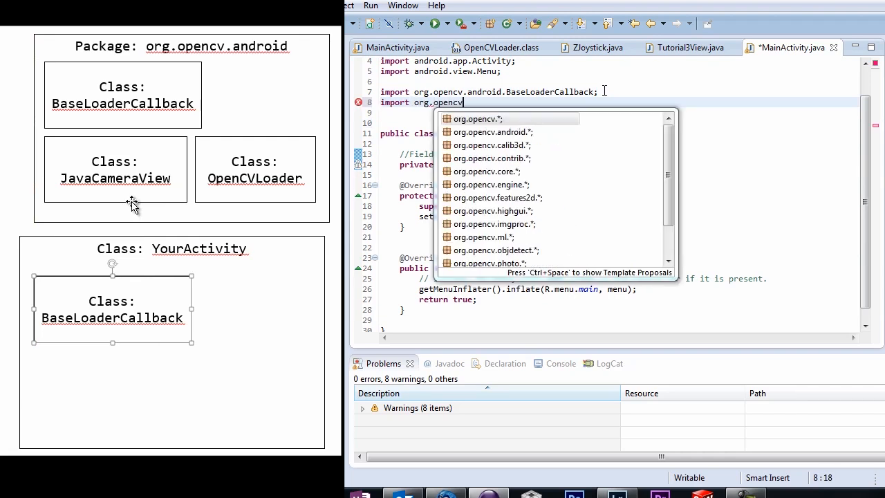
pyautogui.write('.android')
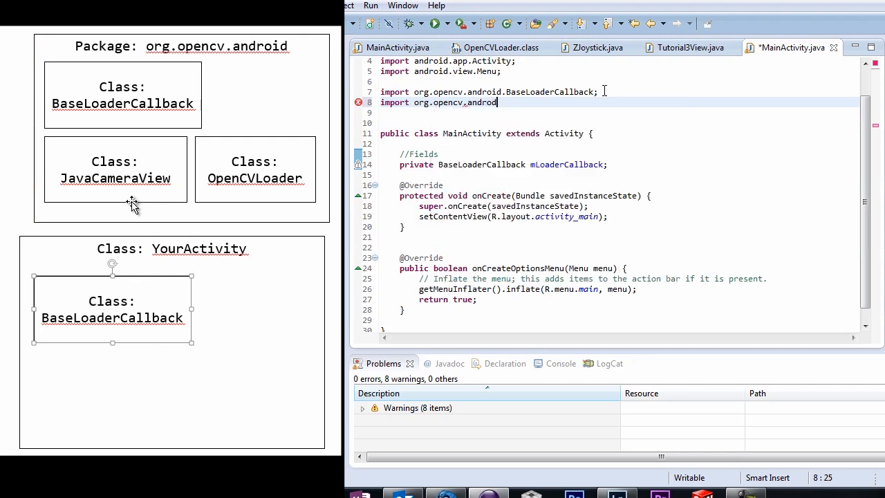
pyautogui.write('JavaCameraView;')
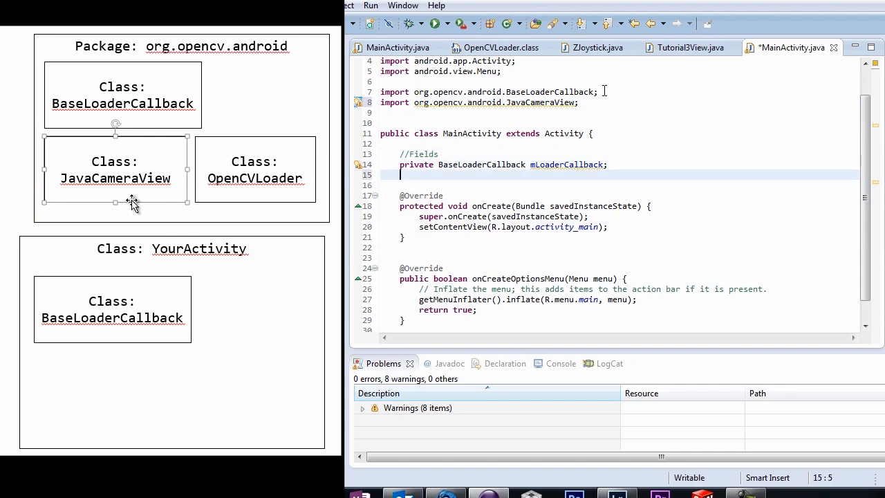
pyautogui.write('private')
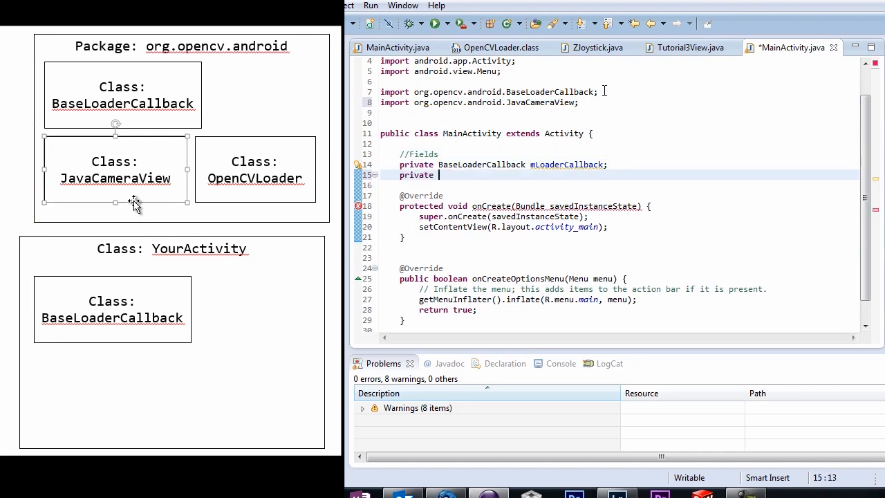
pyautogui.write('JavaCameraView mOpenCvCameraView;')
pyautogui.click(619, 113)
pyautogui.write('import')
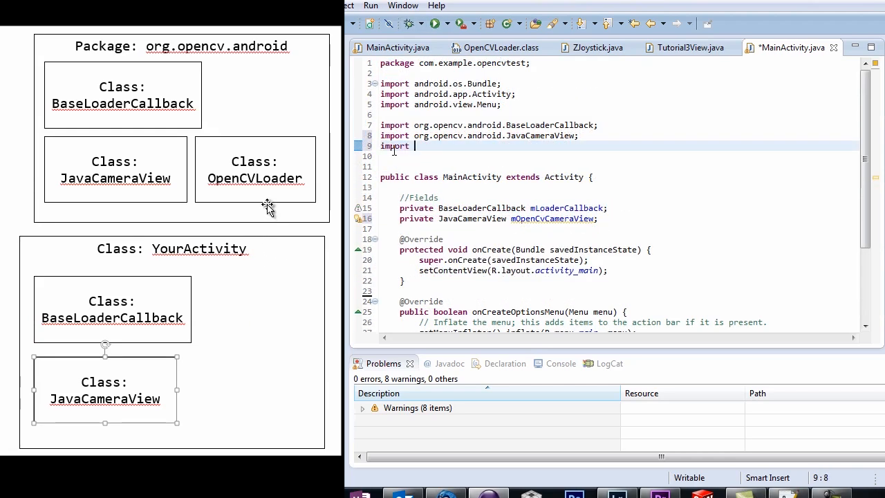
pyautogui.write('org.opencv.andro')
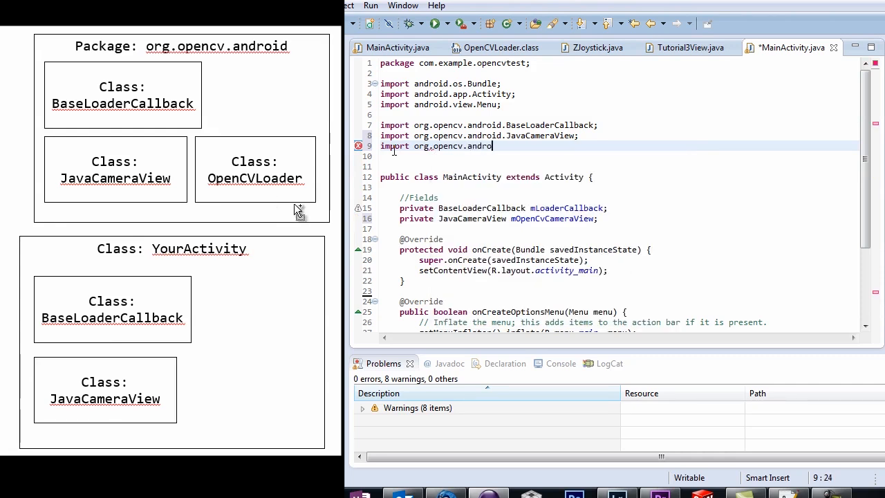
pyautogui.write('OpenCVLoader;')
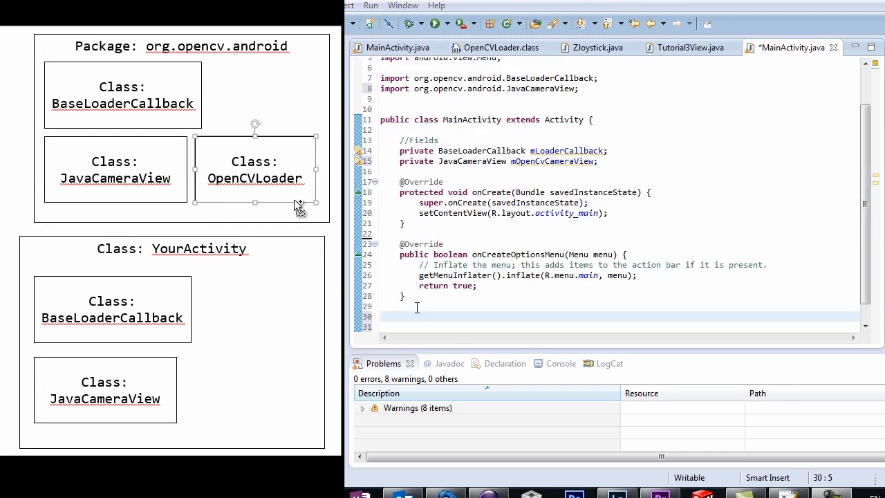
pyautogui.write('public')
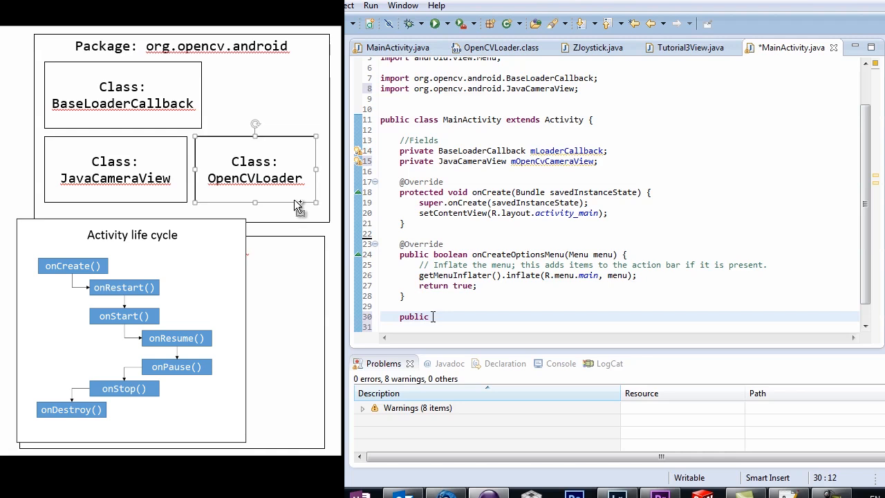
# Add onResume() calling super.onResume() and OpenCVLoader.initAsync with the OPENCV version and mLoaderCallback
pyautogui.write('void onResume')
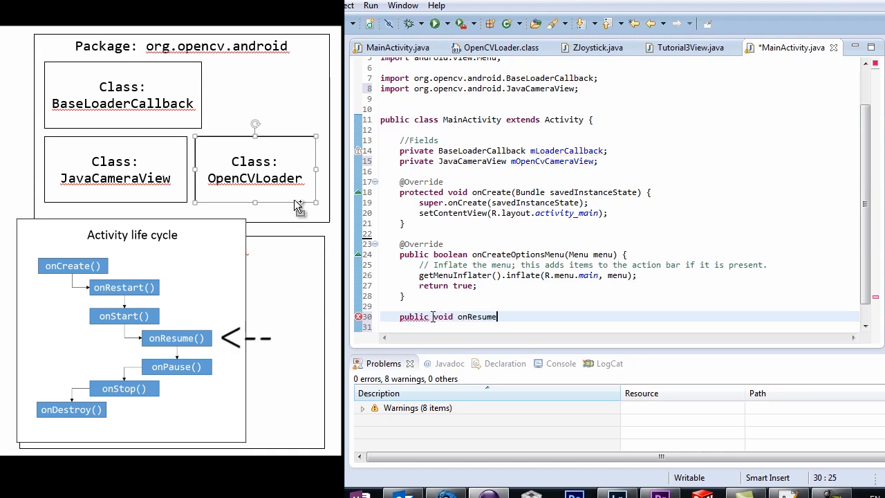
pyautogui.write('()')
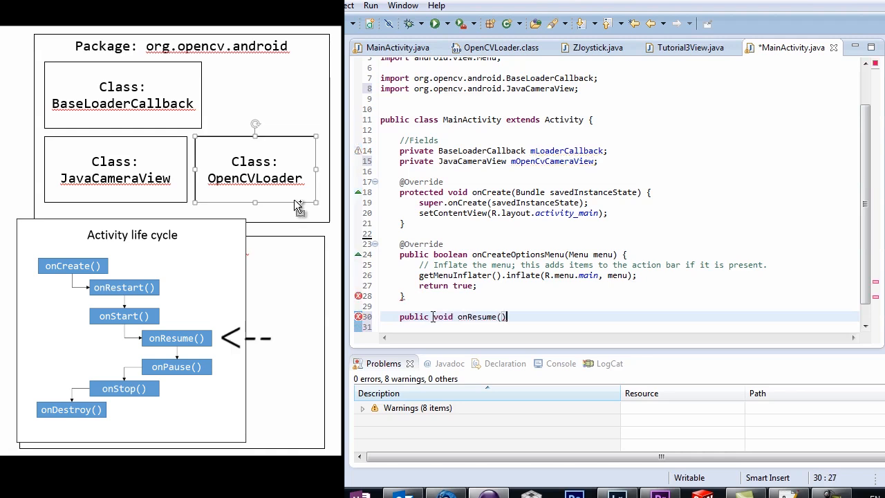
pyautogui.write('{')
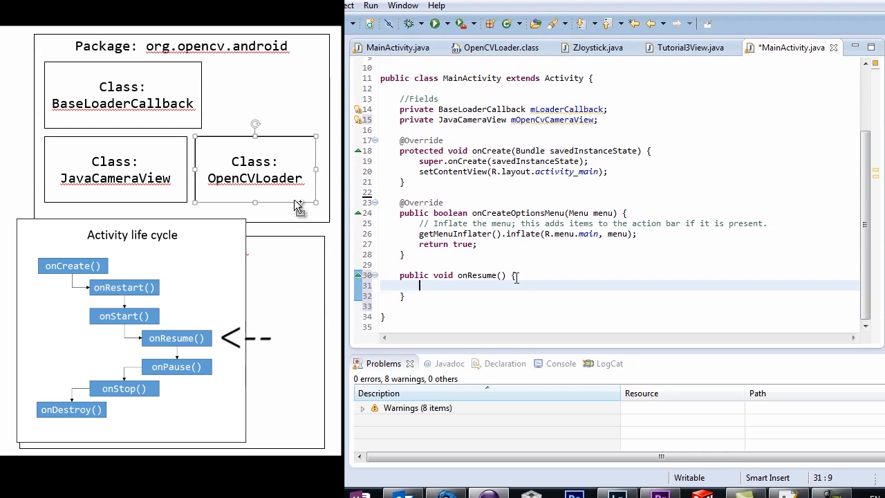
pyautogui.write('super')
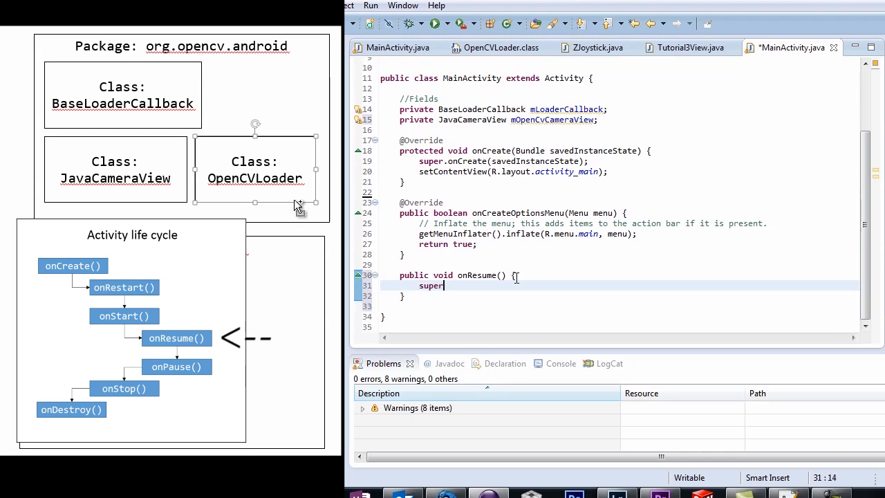
pyautogui.write('.onResume();')
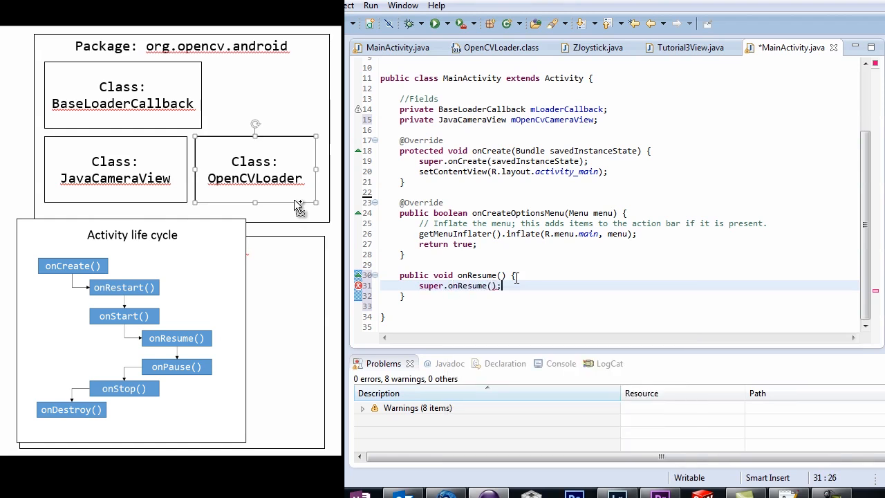
pyautogui.write('OpenCVLoader.initAsync(OpenCV, AppContext, Callback')
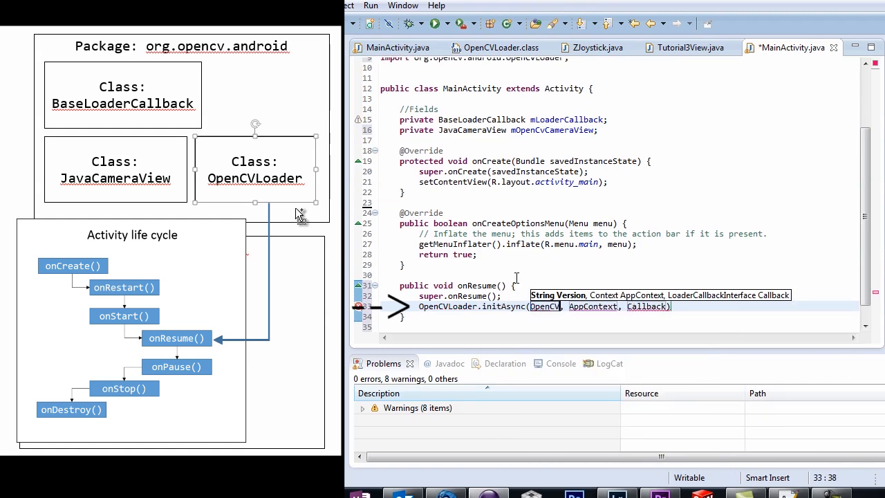
pyautogui.write('OpenCVLoader.OPENC')
pyautogui.click(504, 119)
pyautogui.write(' = =')
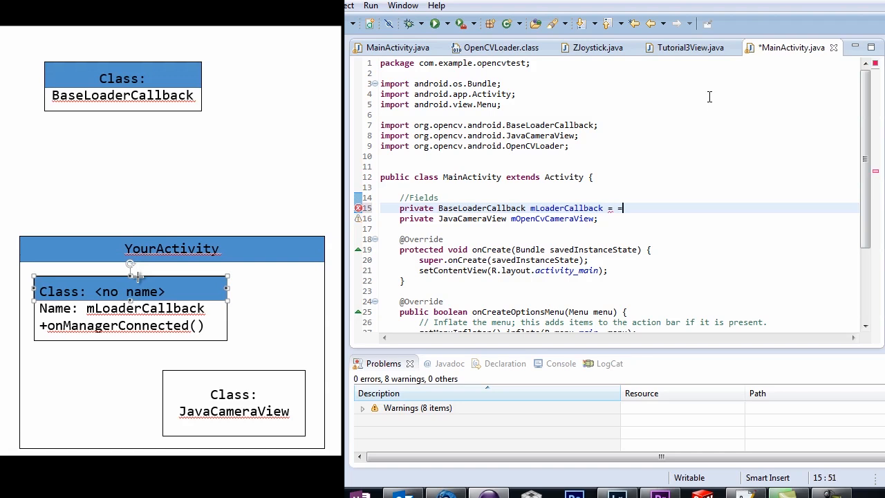
# Assign mLoaderCallback a new BaseLoaderCallback(this) overriding onManagerConnected(int status)
pyautogui.write('new Ba')
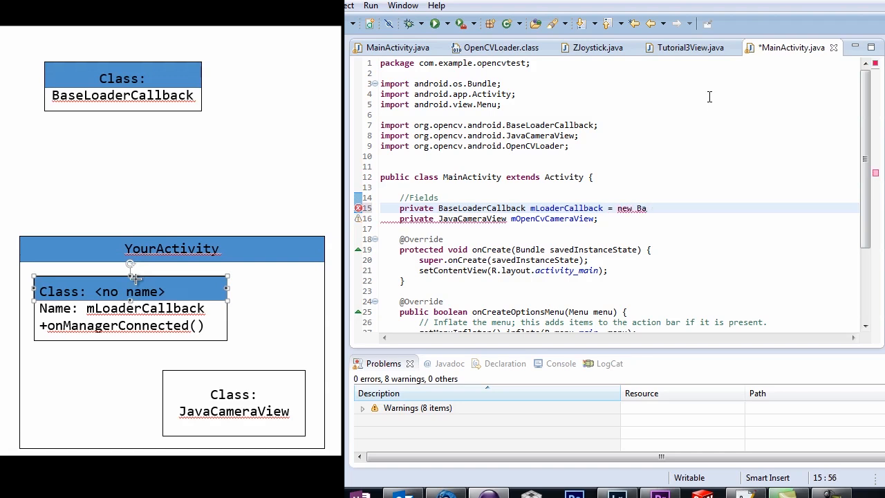
pyautogui.write('BaseLoaderC')
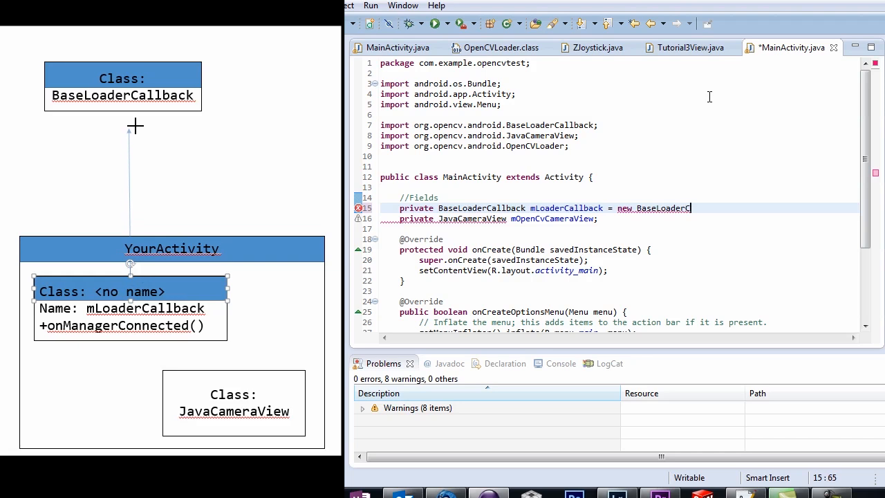
pyautogui.write('(this0)')
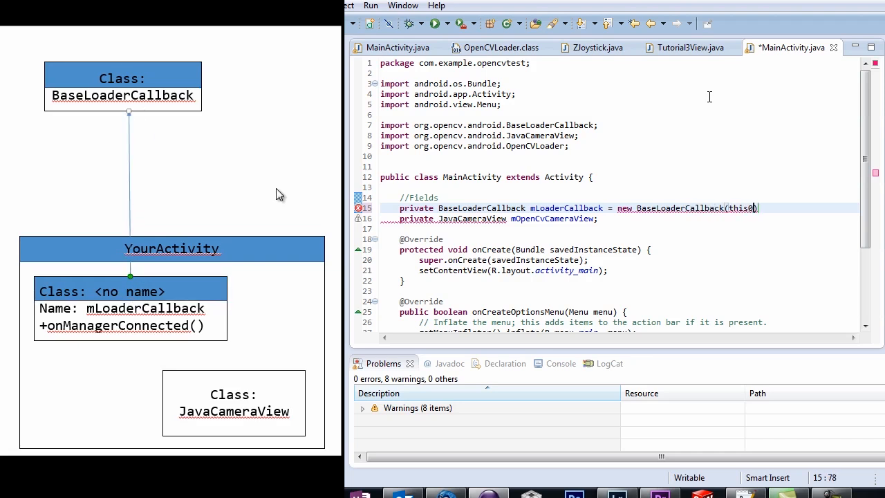
pyautogui.press('Backspace')
pyautogui.write(' {')
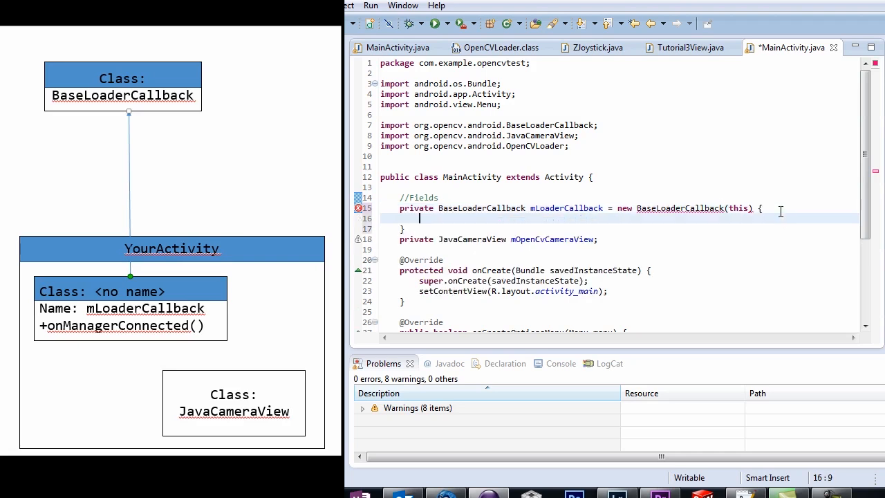
pyautogui.write('@Overri')
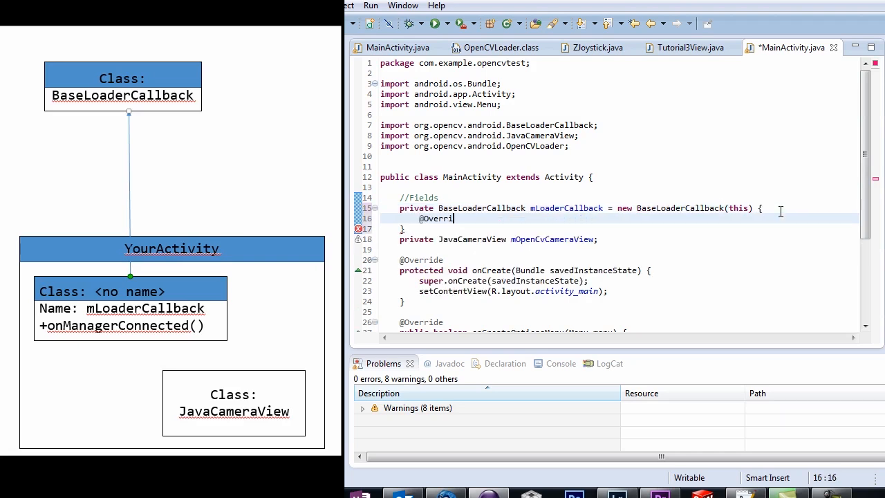
pyautogui.write('public void onma')
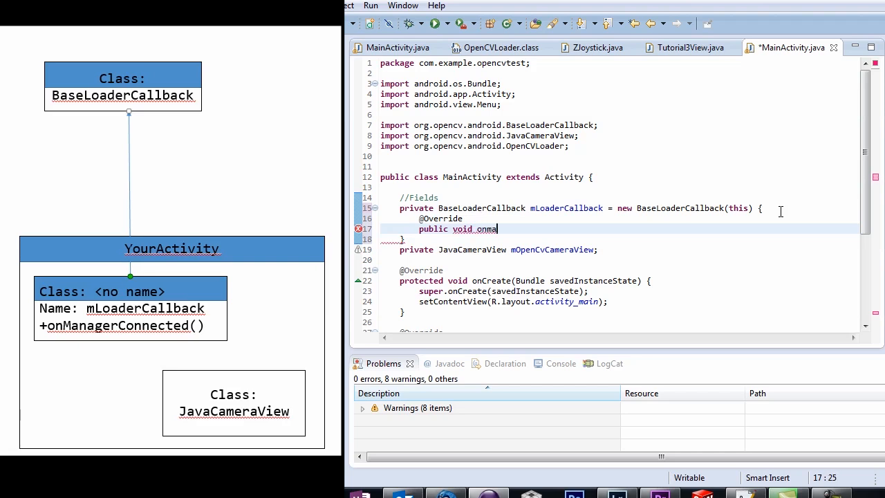
pyautogui.write('nMana')
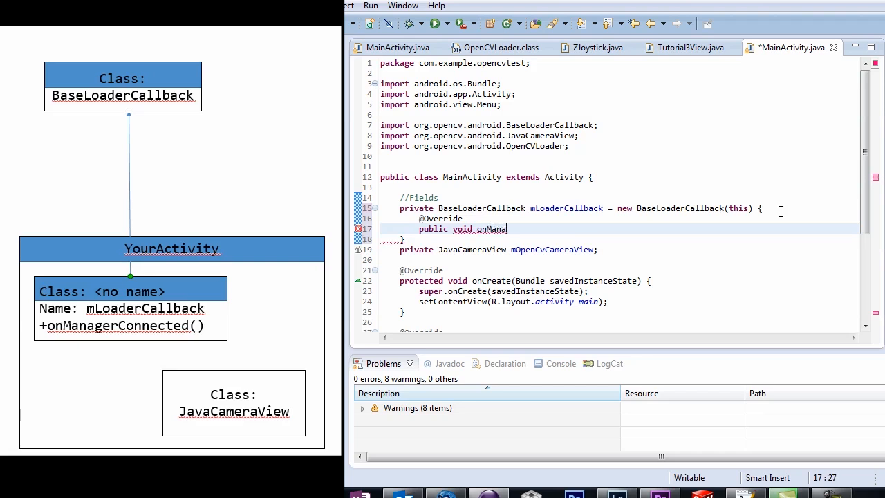
pyautogui.write('gerConnected()')
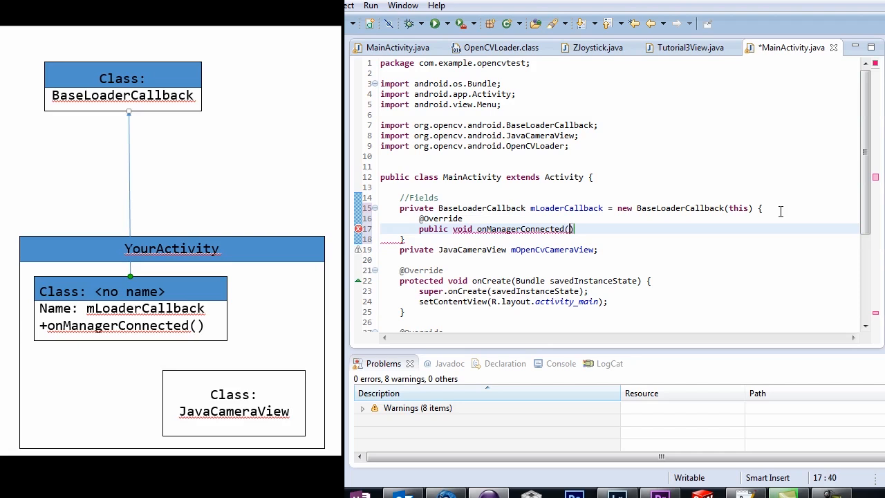
pyautogui.write('int status')
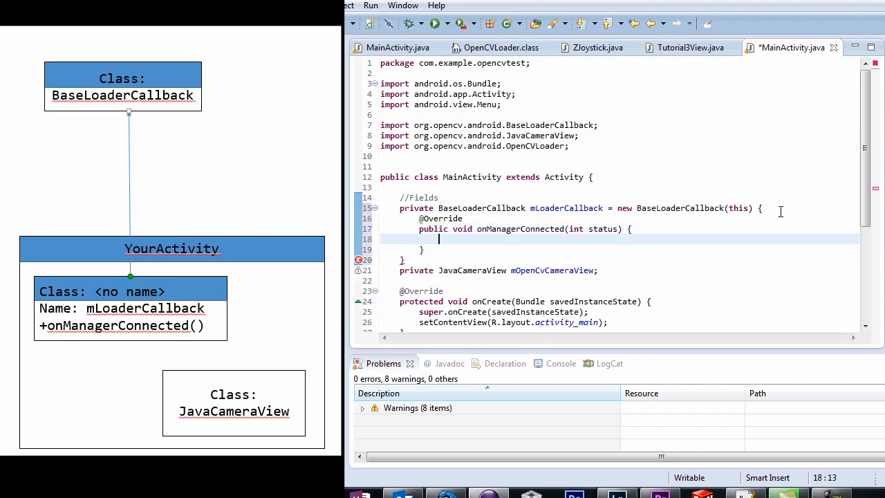
# Switch on status: on SUCCESS log and enableView(), otherwise call super.onManagerConnected(status)
pyautogui.write('switch(status) {')
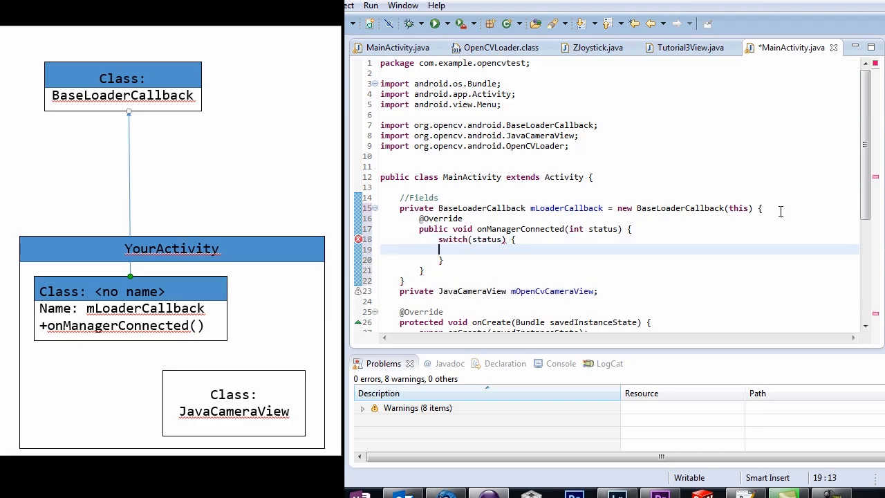
pyautogui.write('case LoaderCallbackInterface.SUCCESS:')
pyautogui.write('}')
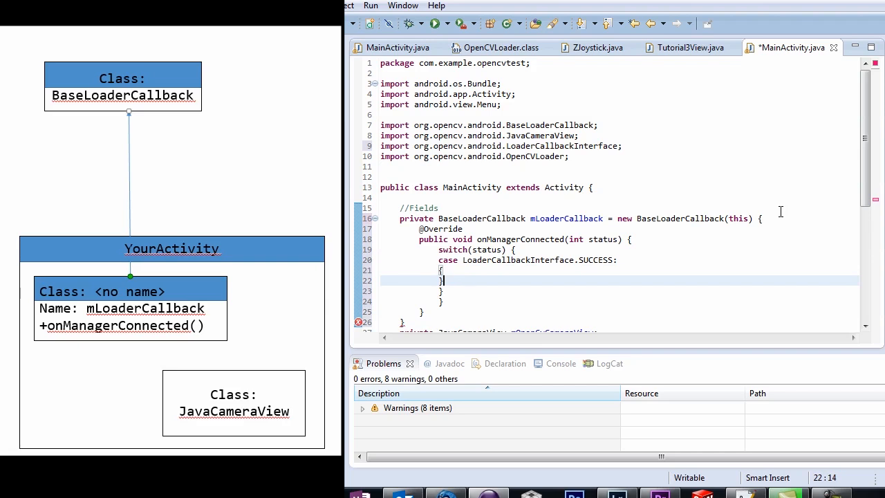
pyautogui.write('Log.i(TAG, "OpenCV loaded successfully");')
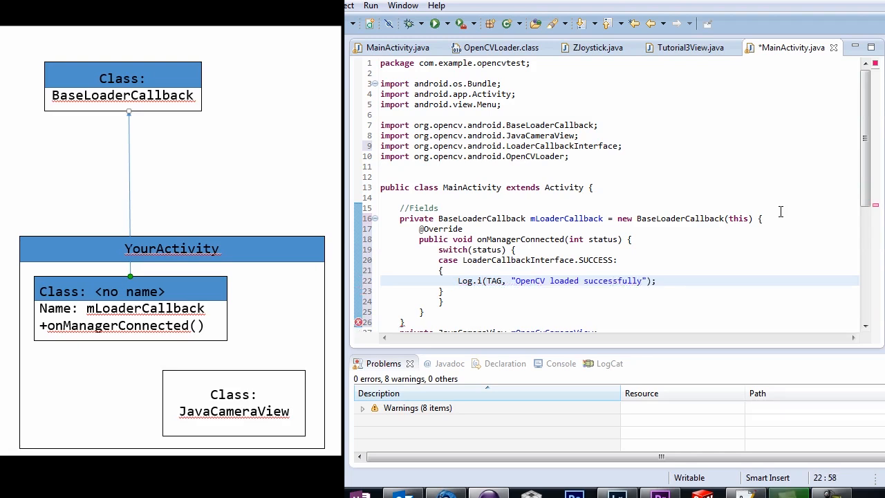
pyautogui.write('mOpenC')
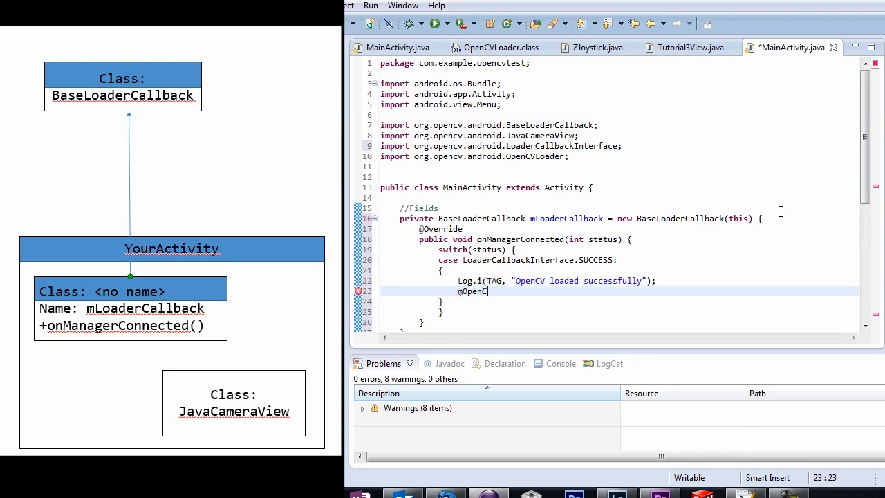
pyautogui.write('VCameraView.')
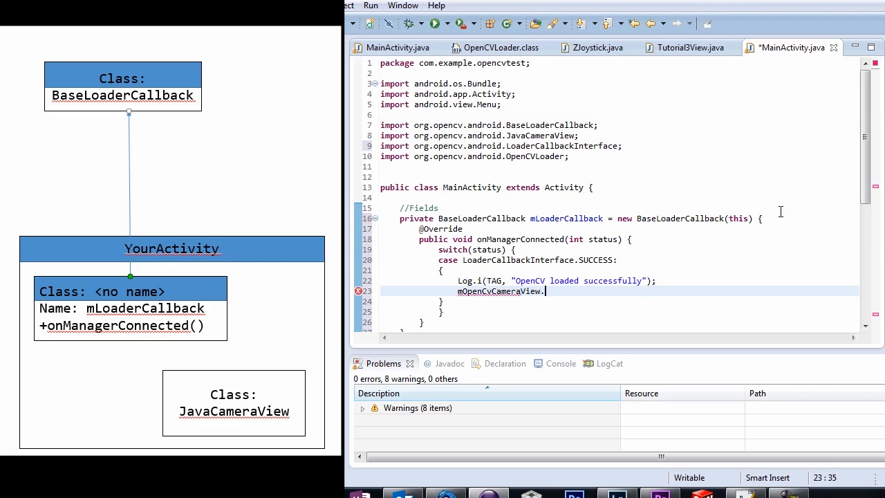
pyautogui.write('enableView()')
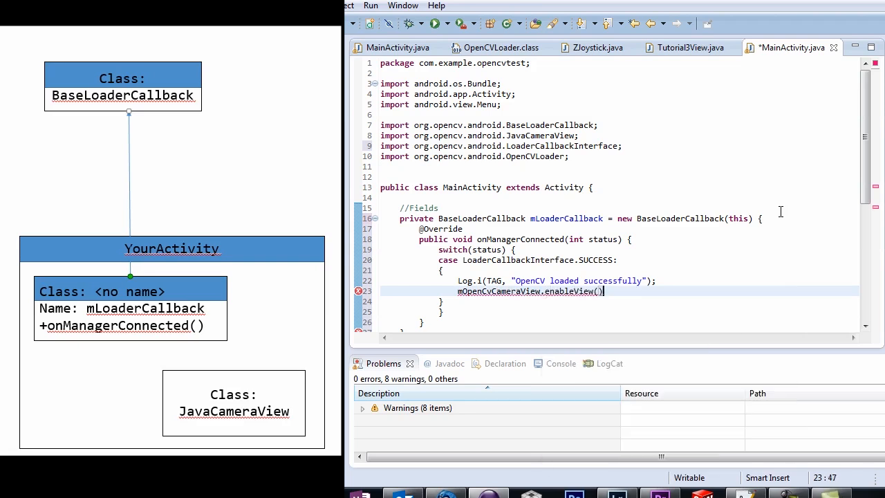
pyautogui.write(';')
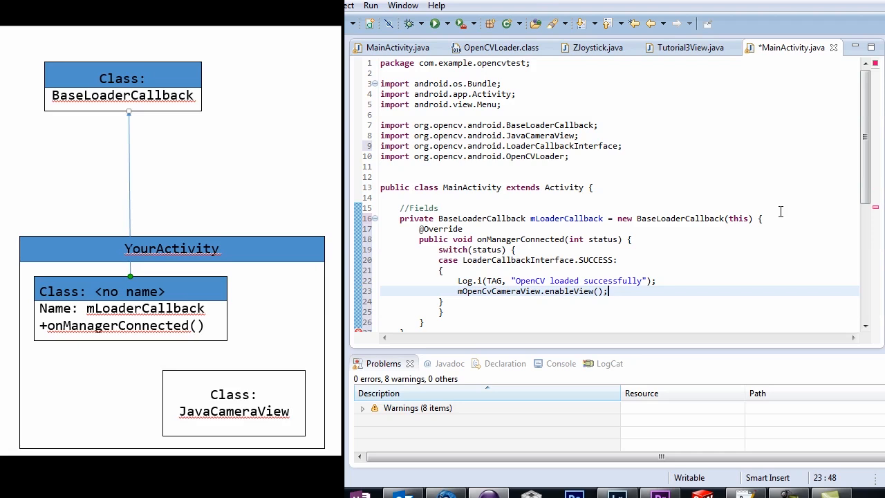
pyautogui.write('break;')
pyautogui.write('default:')
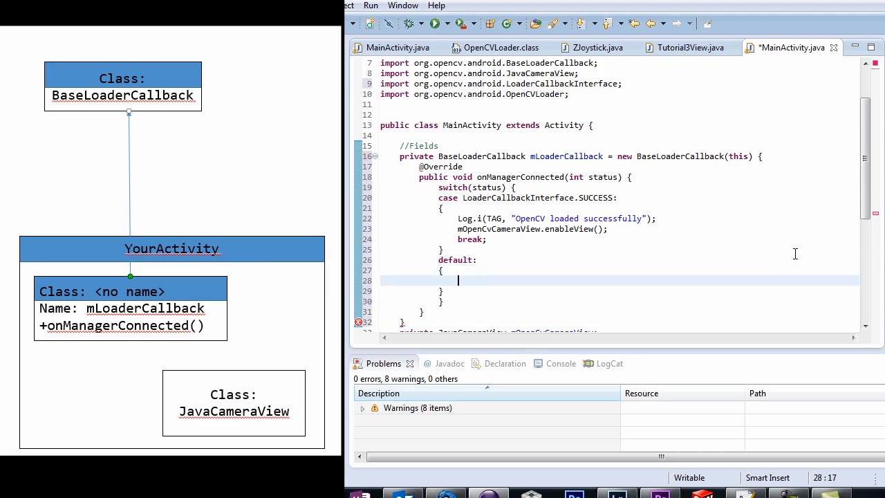
pyautogui.write('super.onM')
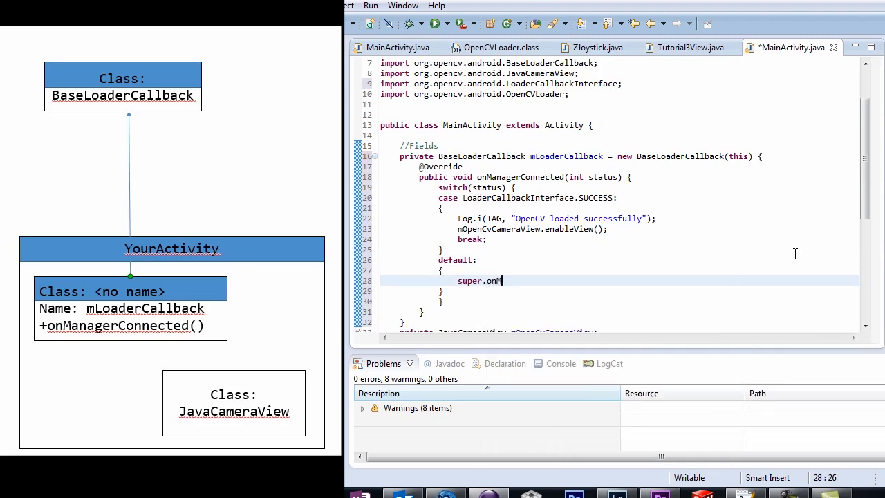
pyautogui.write('anagerConnected(status);')
pyautogui.click(619, 125)
pyautogui.write('implements Cv')
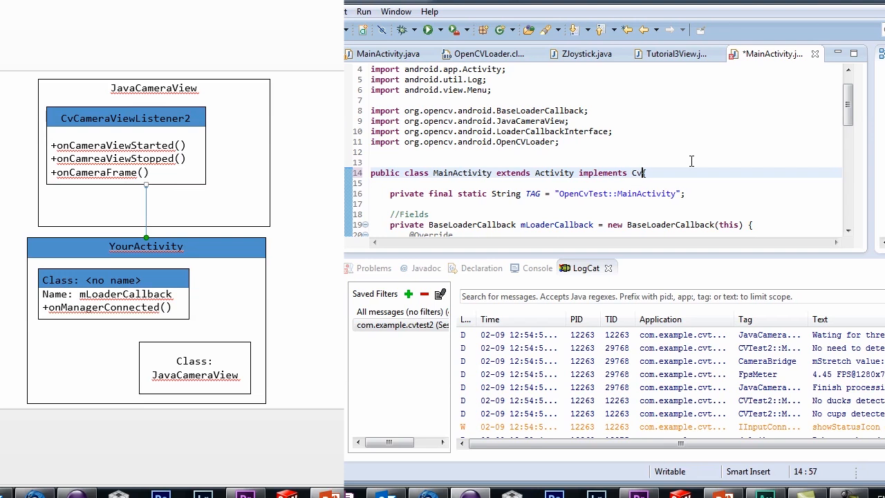
# Finish 'implements CvCameraViewListener2' and generate the three unimplemented listener method stubs
pyautogui.write('CameraViewListener2')
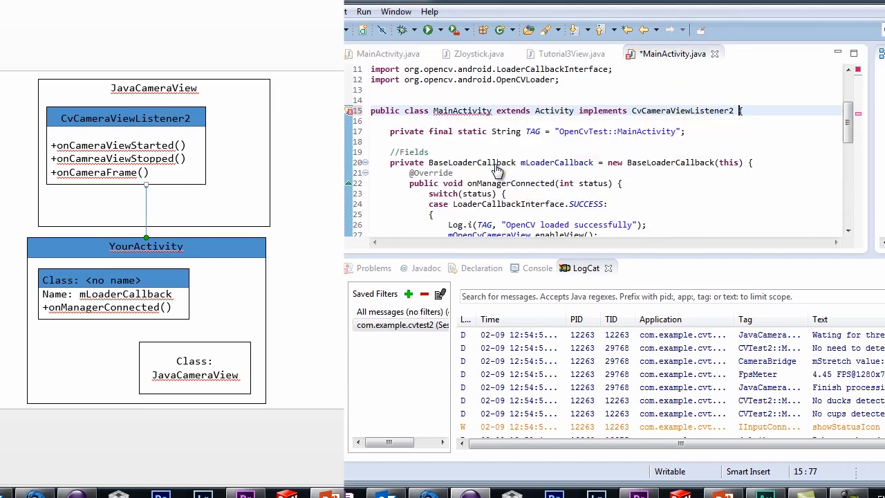
pyautogui.scroll(-3)
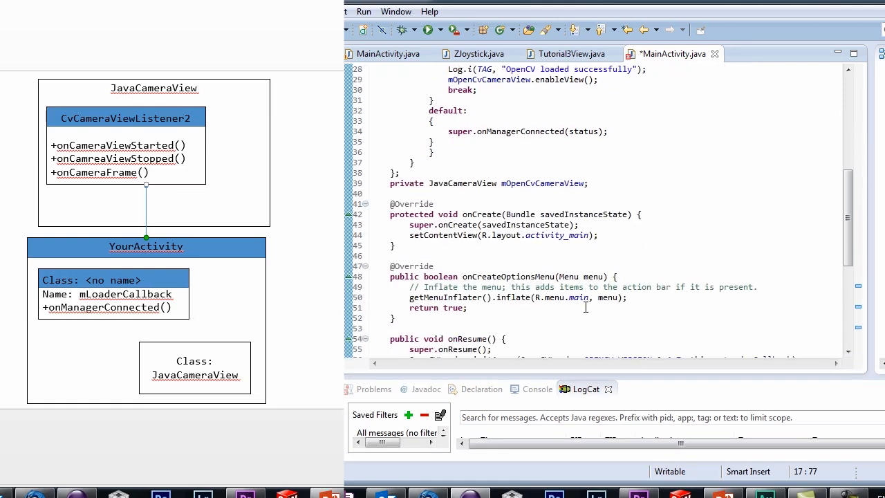
pyautogui.scroll(-3)
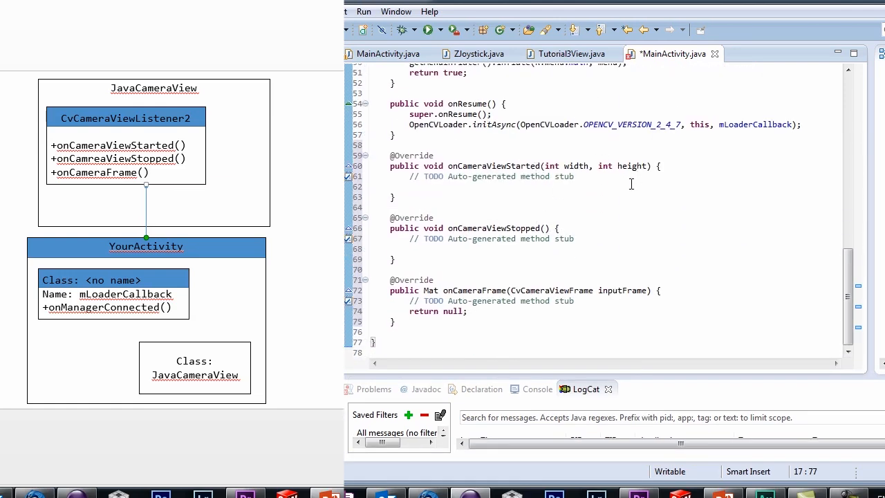
pyautogui.click(390, 249)
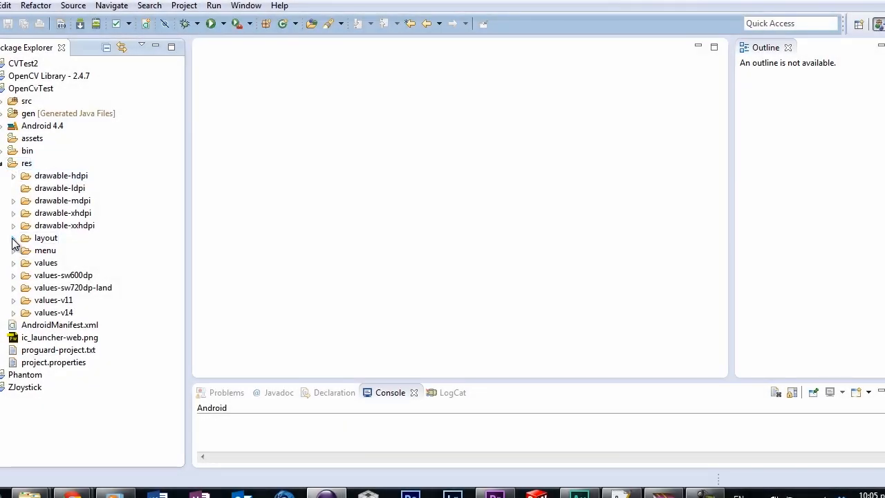
# Open activity_main.xml and add the xmlns:opencv res-auto namespace
pyautogui.doubleClick(80, 249)
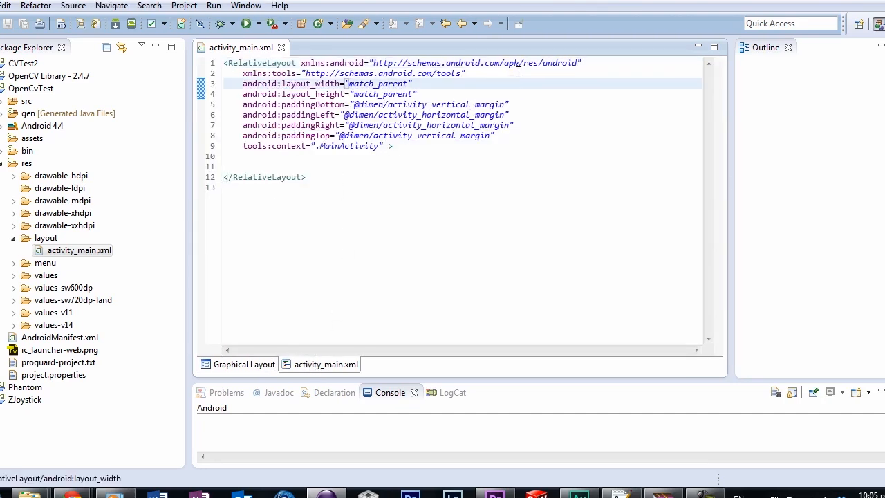
pyautogui.write('xmlns:opencv="')
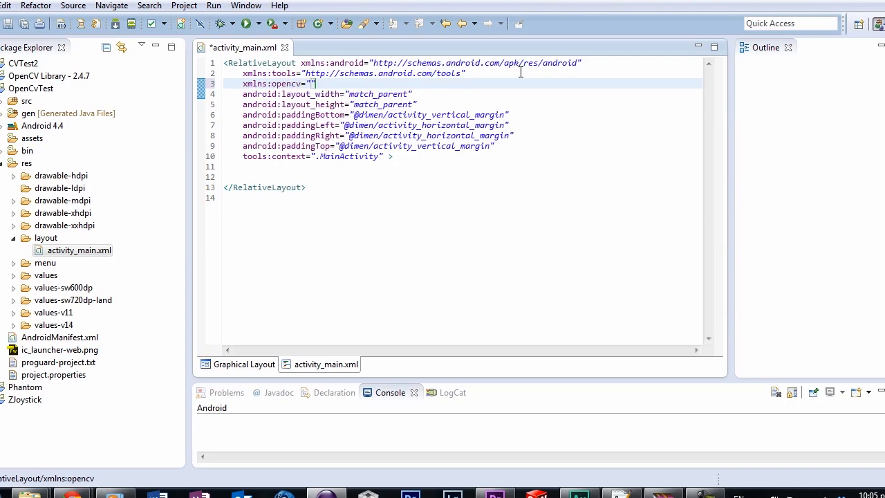
pyautogui.write('http://schemas.android.com/apk/res')
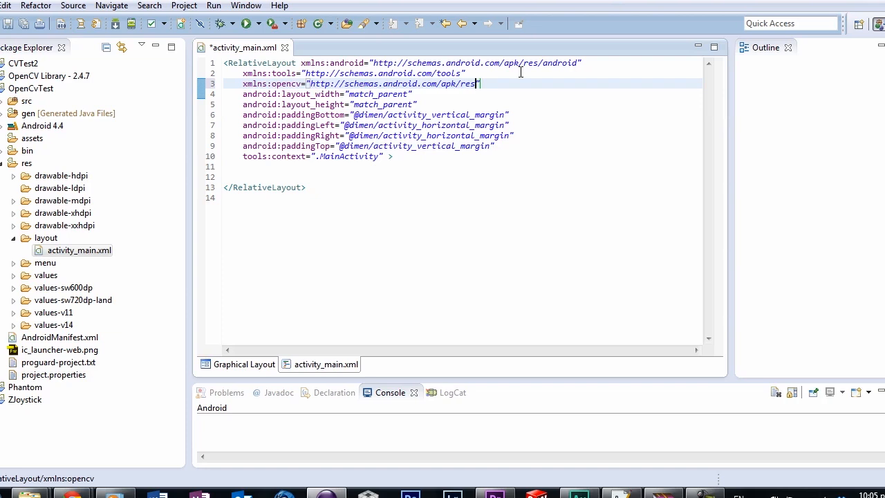
pyautogui.write('-auto')
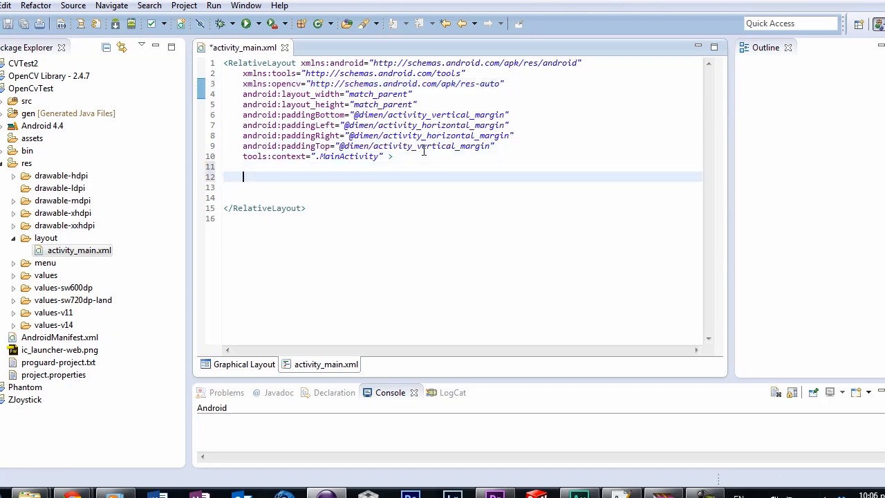
# Add a JavaCameraView with fill_parent size, visibility gone, id MainActivityCameraView, and FPS display
pyautogui.write('<o')
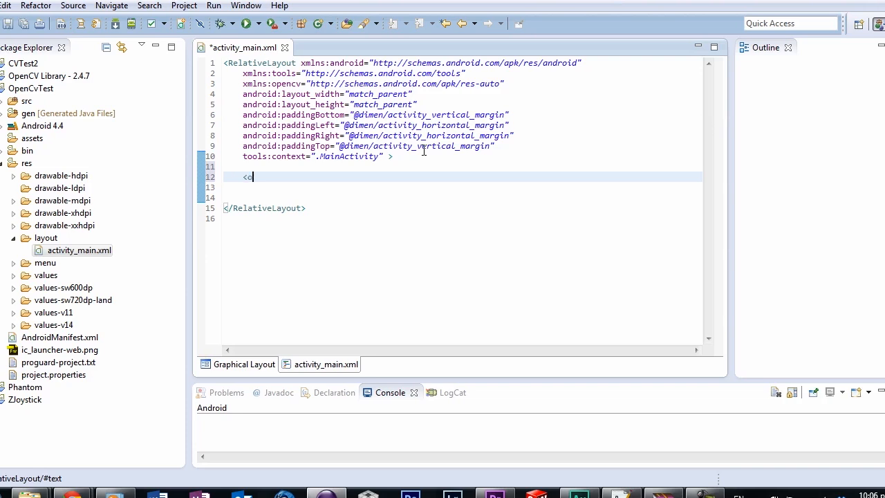
pyautogui.write('rg.openc')
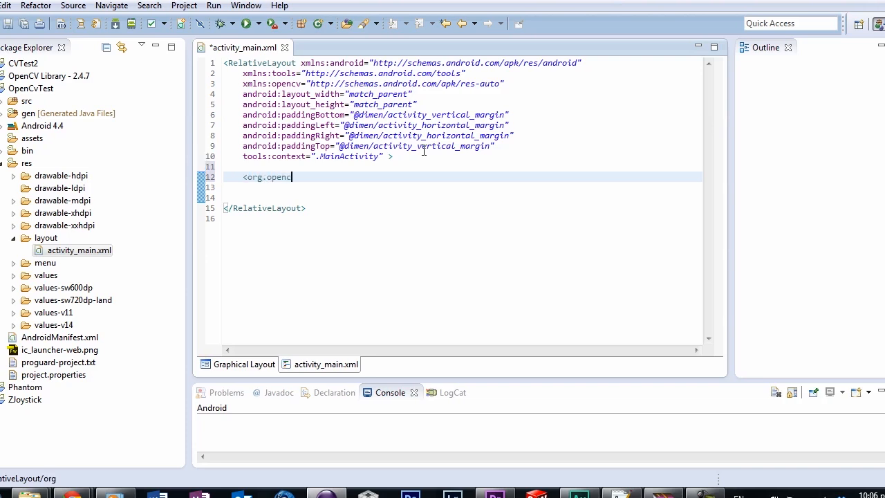
pyautogui.write('v')
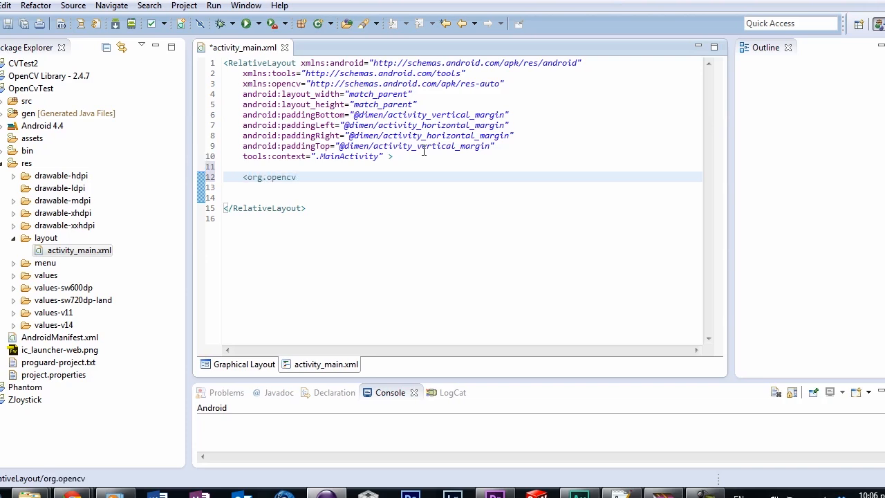
pyautogui.write('.android')
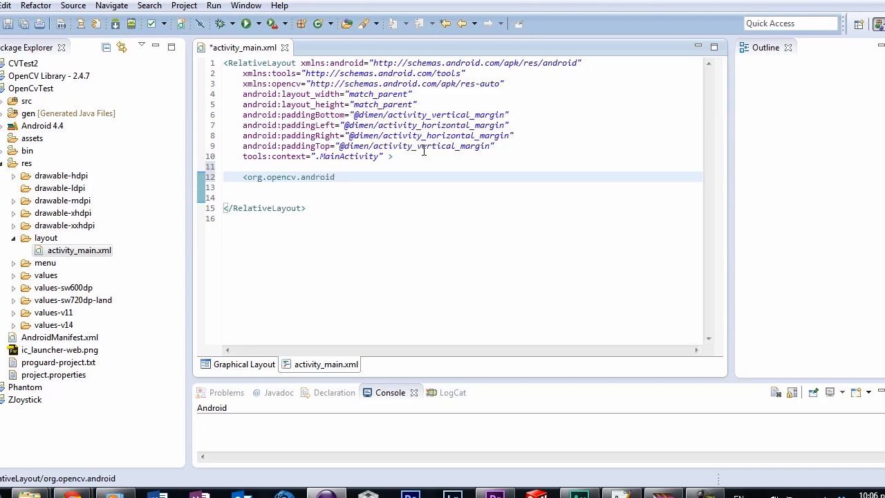
pyautogui.write('.JavaCameraView')
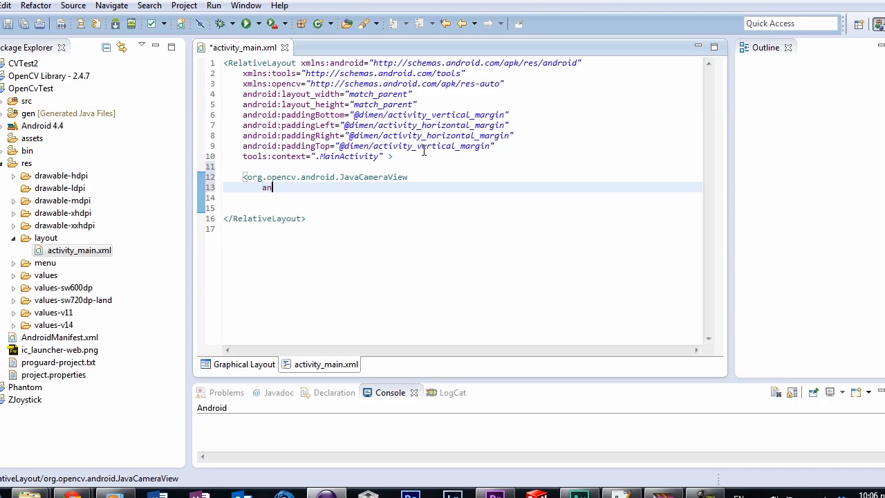
pyautogui.write('android:layout_width=fill_parent"')
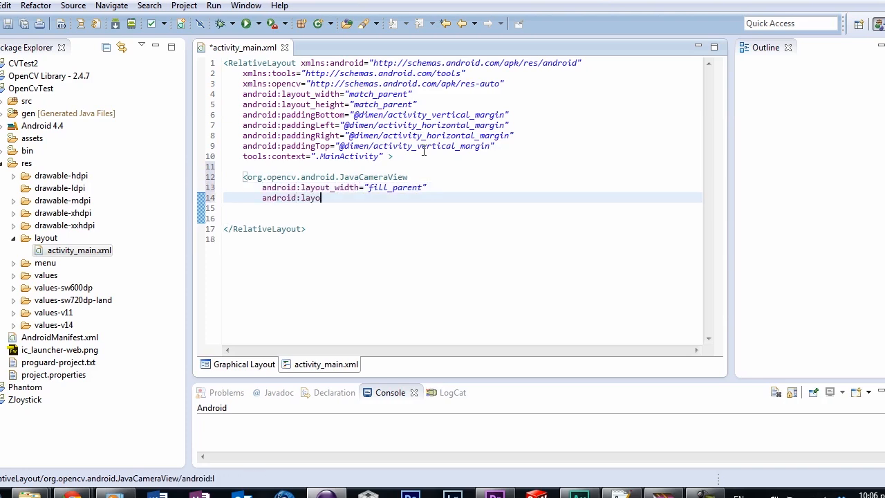
pyautogui.write('ut_height="fill_parent"')
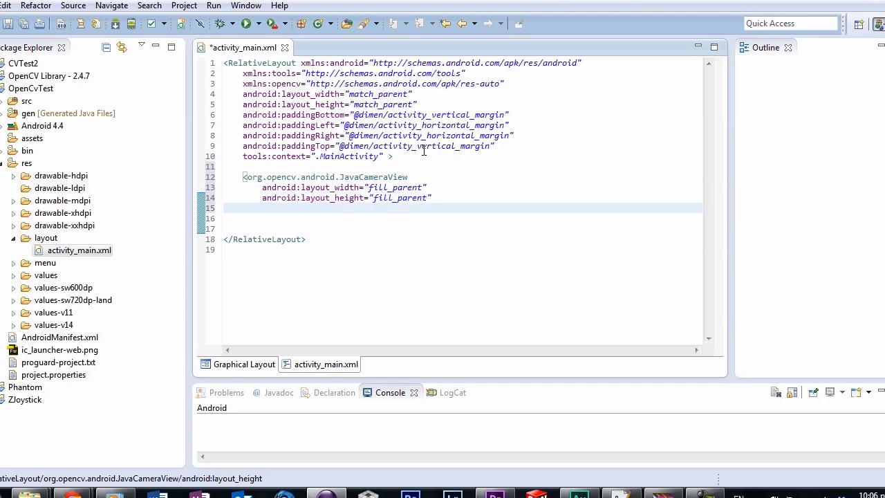
pyautogui.write('android:visibility="gone"')
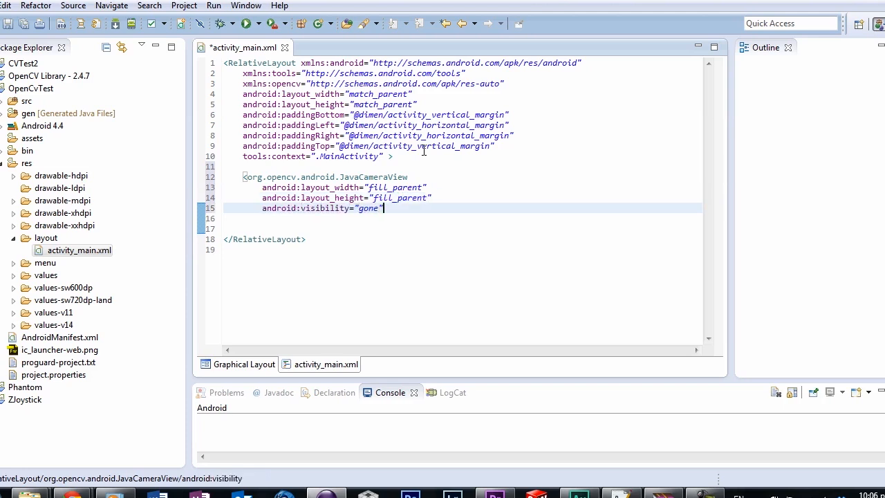
pyautogui.write('android:id="@"')
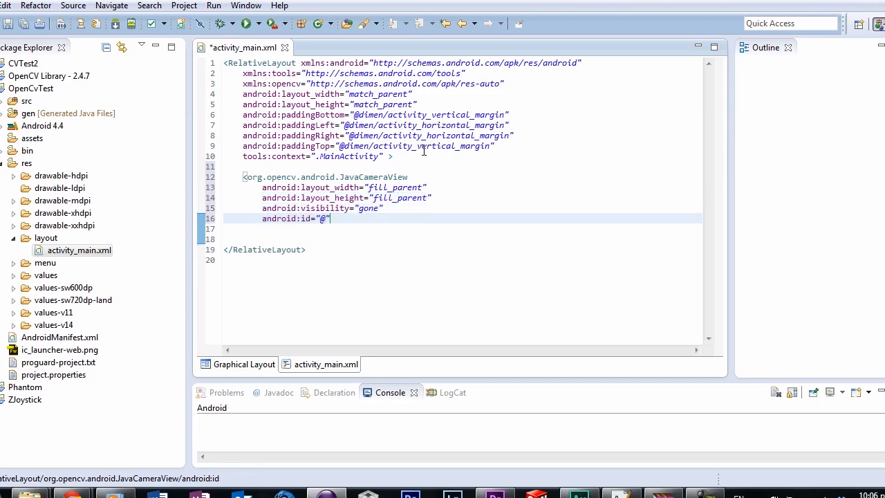
pyautogui.write('+id/MainActivityA')
pyautogui.click(462, 229)
pyautogui.write('opencv:show_fps="true')
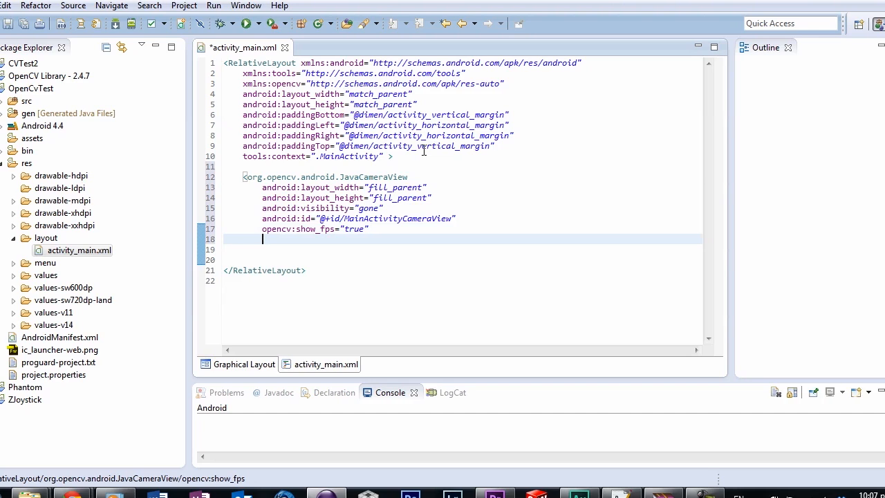
pyautogui.write('opencv:camera_id="any" />')
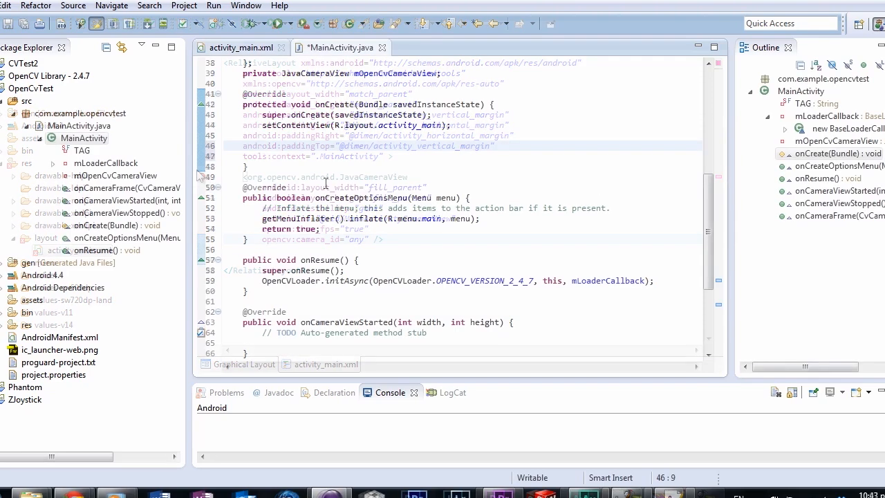
# In onCreate, find MainActivityCameraView, set it VISIBLE, and register this as its listener
pyautogui.write('mOpenCvCameraView = (JavaCameraView')
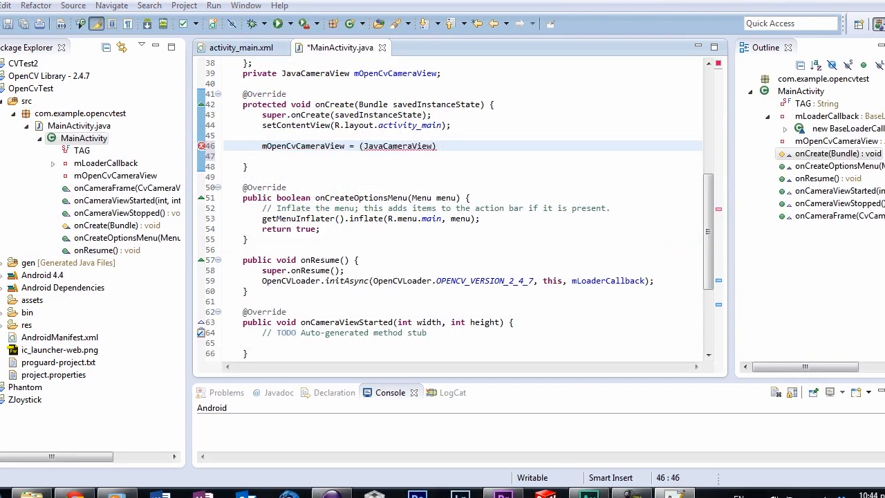
pyautogui.write('findViewById(')
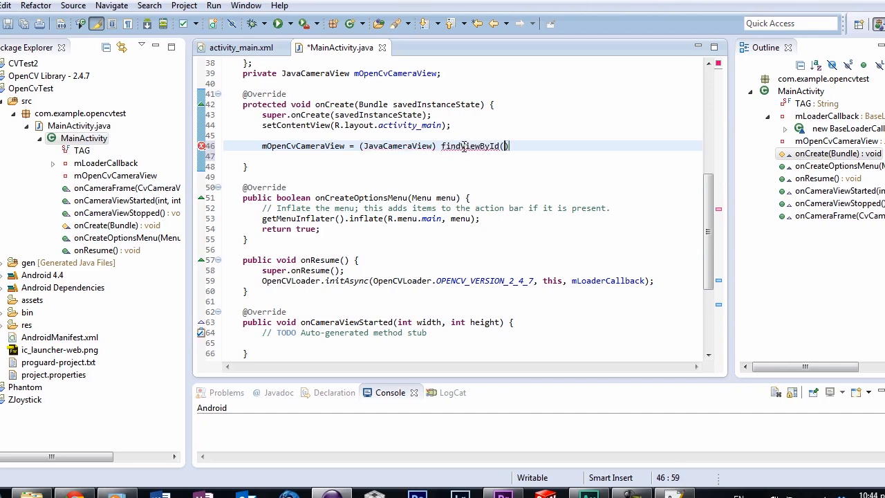
pyautogui.write('R.id.MainActivityCameraView')
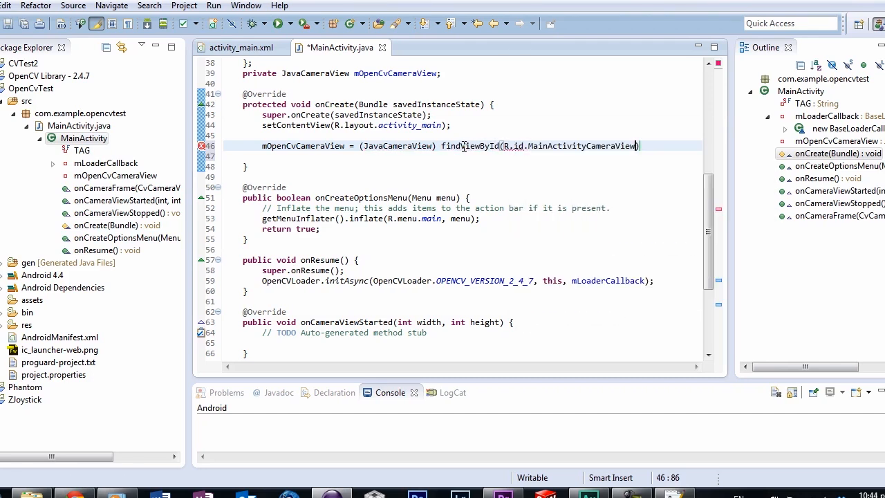
pyautogui.click(241, 47)
pyautogui.write(';')
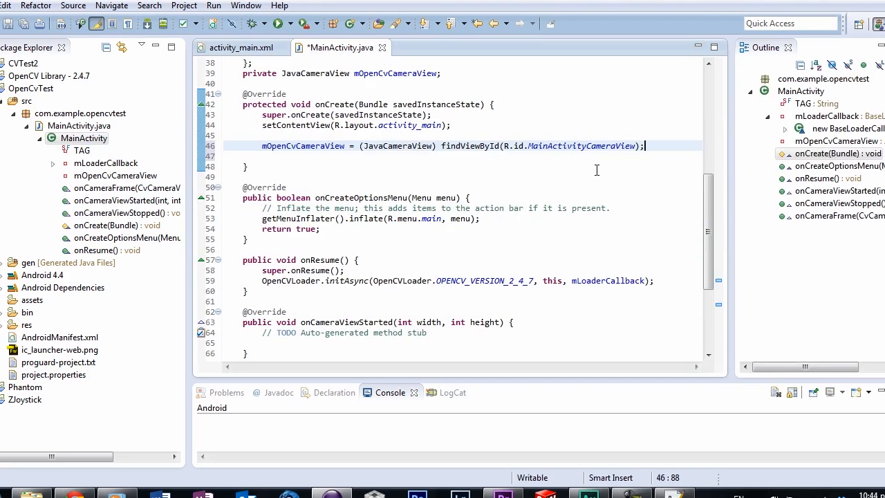
pyautogui.write('mOpenCvCameraView.setVisibility(')
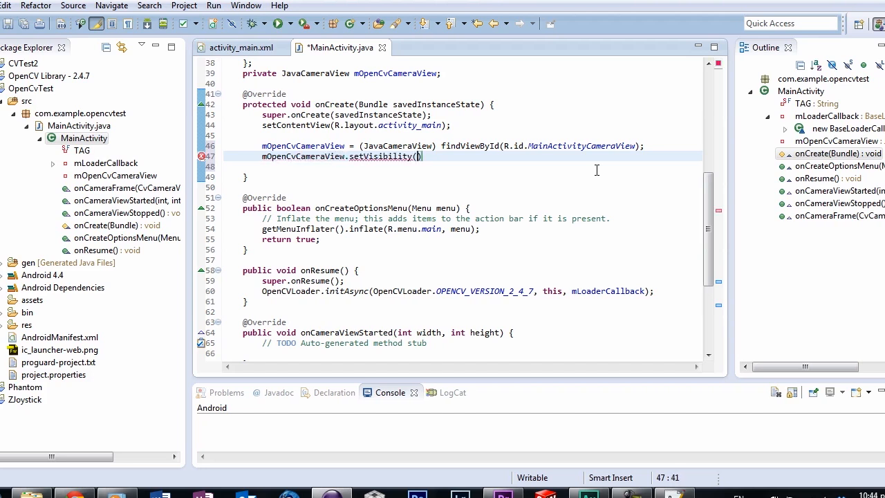
pyautogui.write('SurfaceView.VIEW')
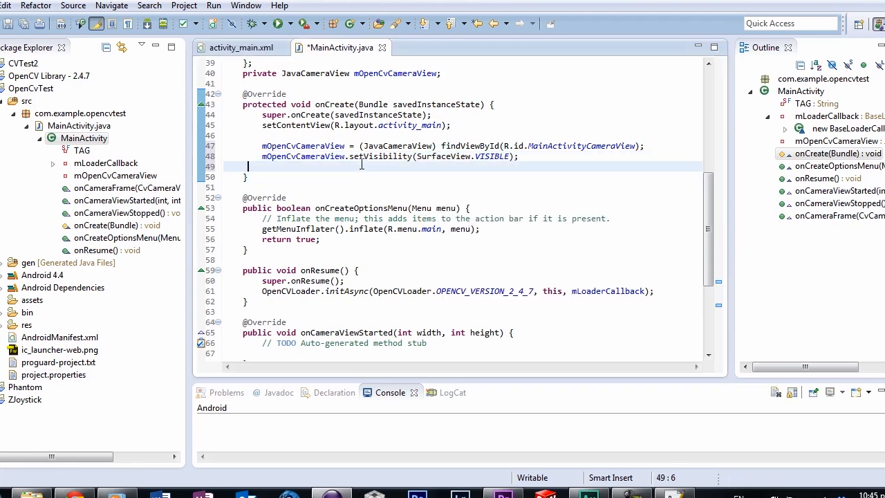
pyautogui.write('mOpenCvCameraView.')
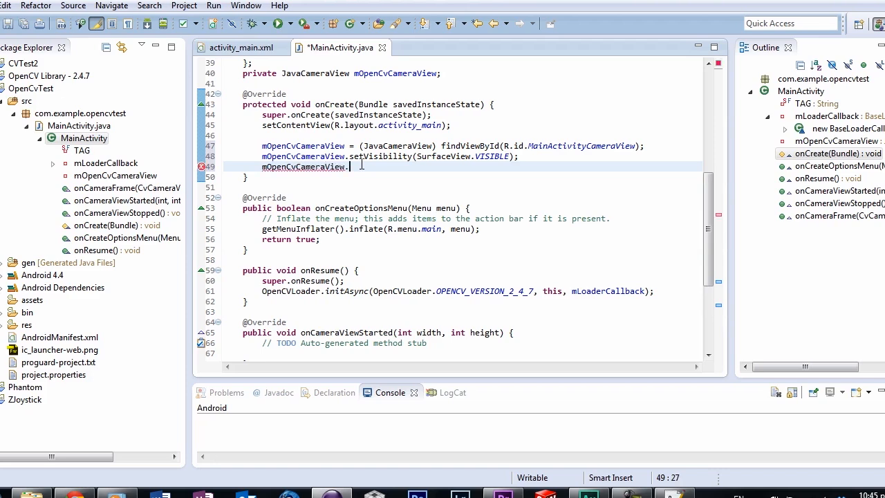
pyautogui.write('setCvCm')
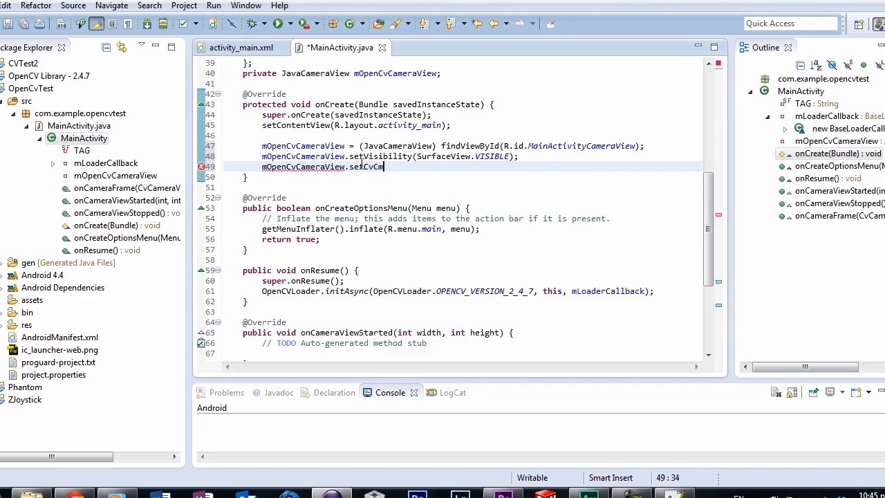
pyautogui.write('ameraViewListe')
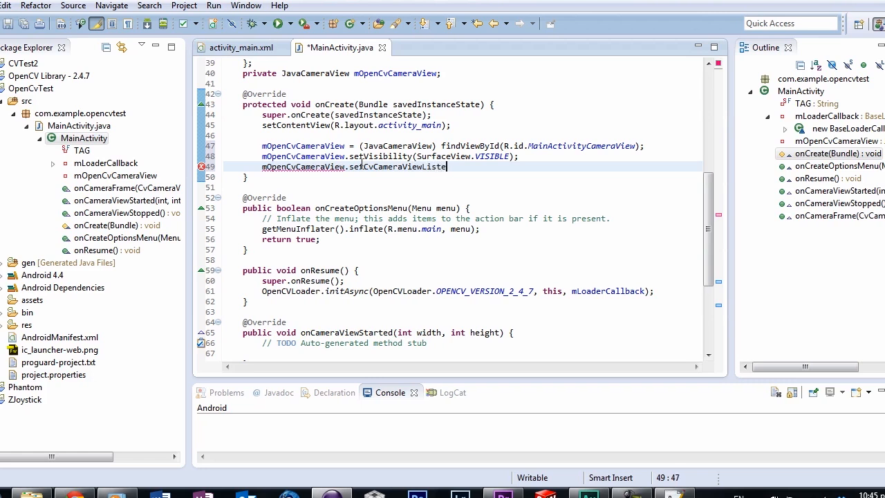
pyautogui.write('ner(this);')
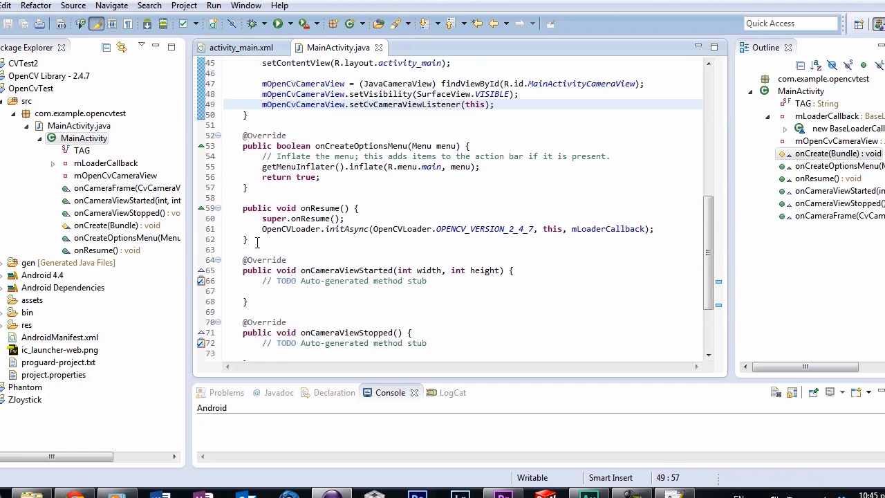
# Add onDestroy() that calls disableView() when mOpenCvCameraView isn't null
pyautogui.write('public void onDestroy() {')
pyautogui.write('super.onDestroy();')
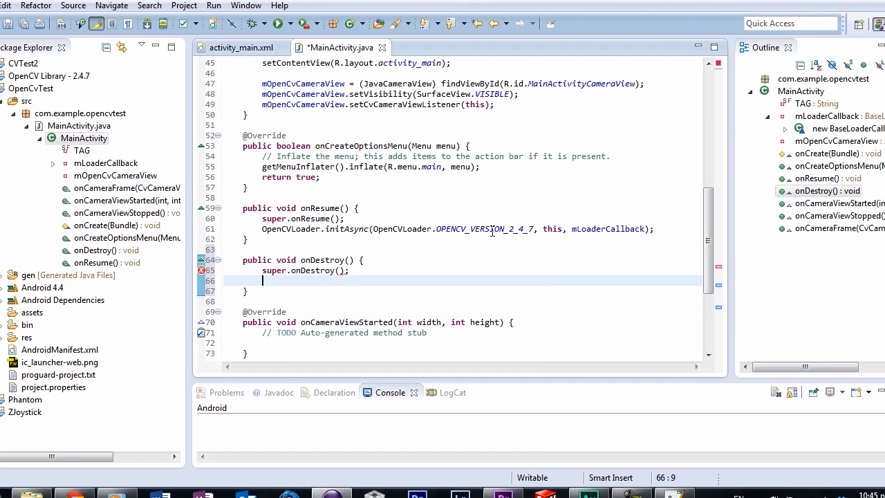
pyautogui.write('if (mOpenCvCameraView != null) {')
pyautogui.write('mOpenCvCameraView.')
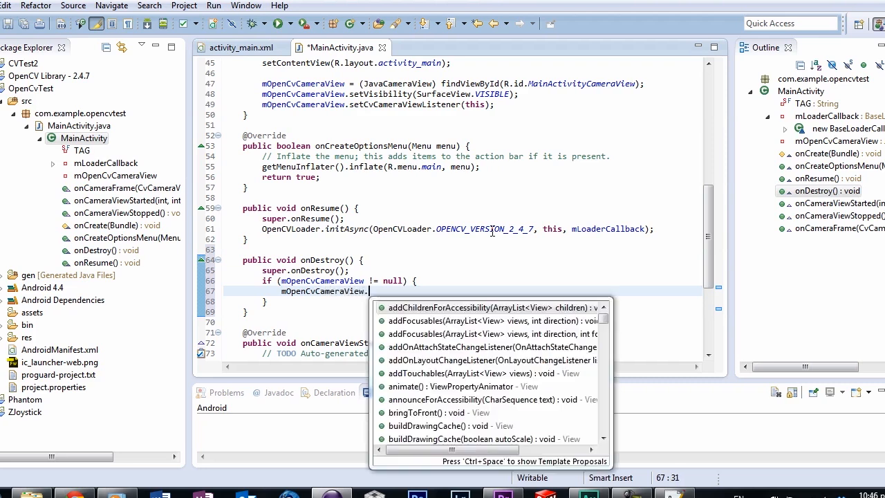
pyautogui.write('disableView();')
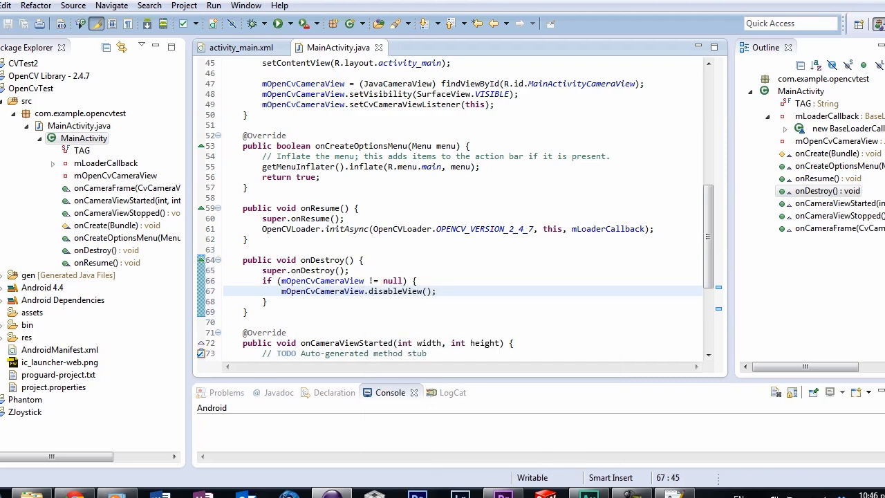
pyautogui.scroll(-3)
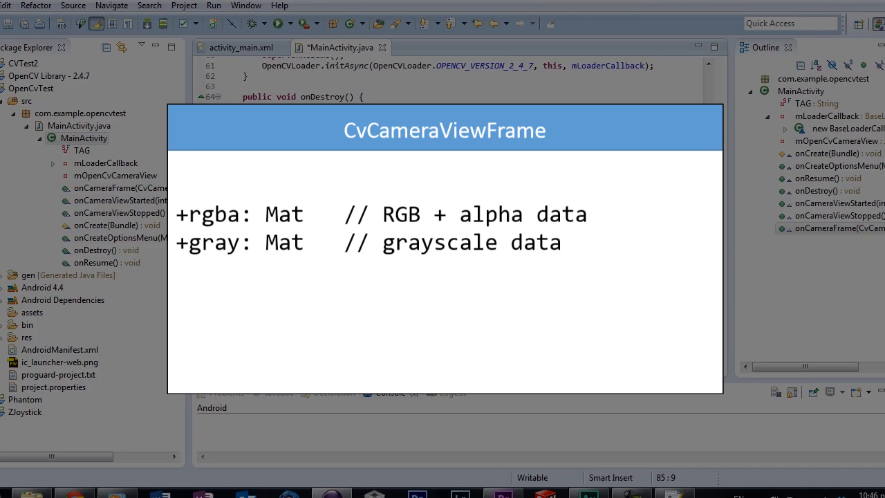
# Make onCameraFrame return inputFrame.rgba()
pyautogui.write('retr')
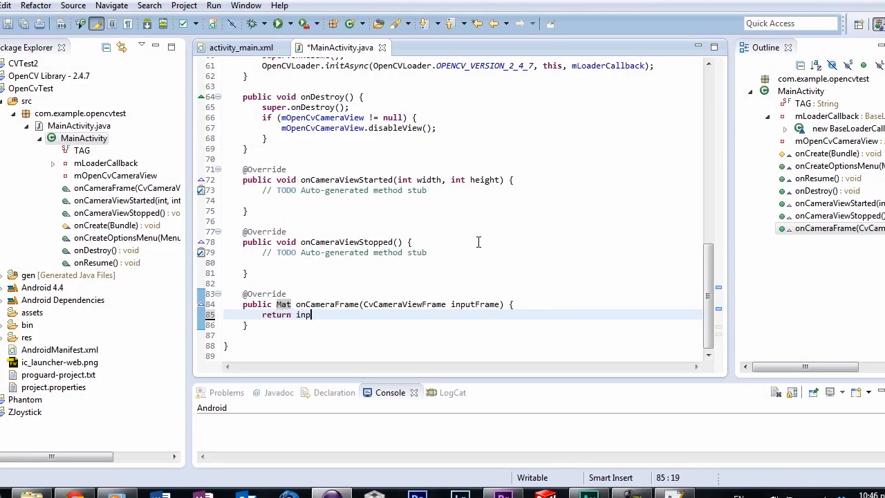
pyautogui.write('utFrame')
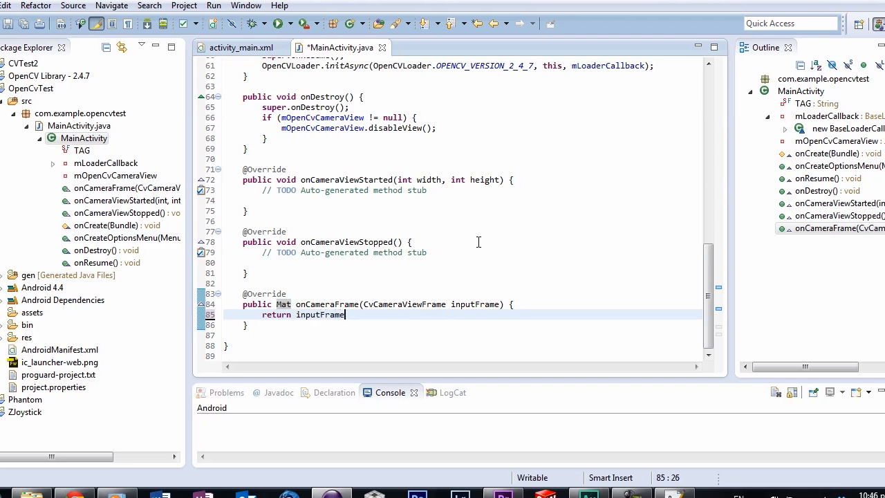
pyautogui.write('.rg')
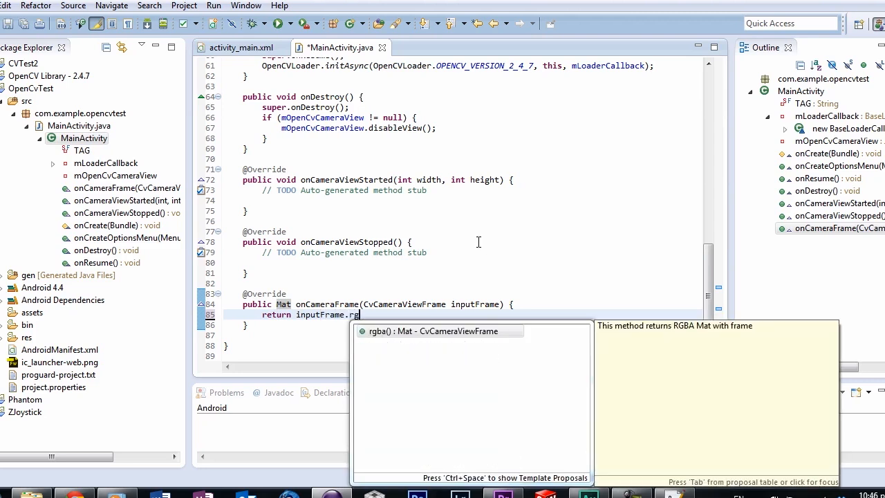